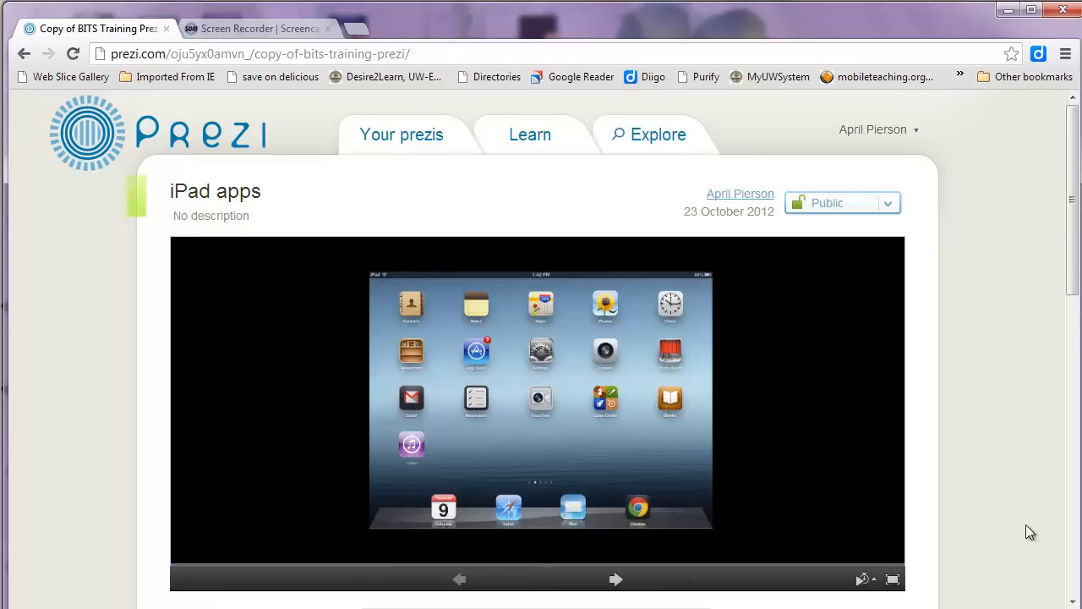
mouse_move(1035, 423)
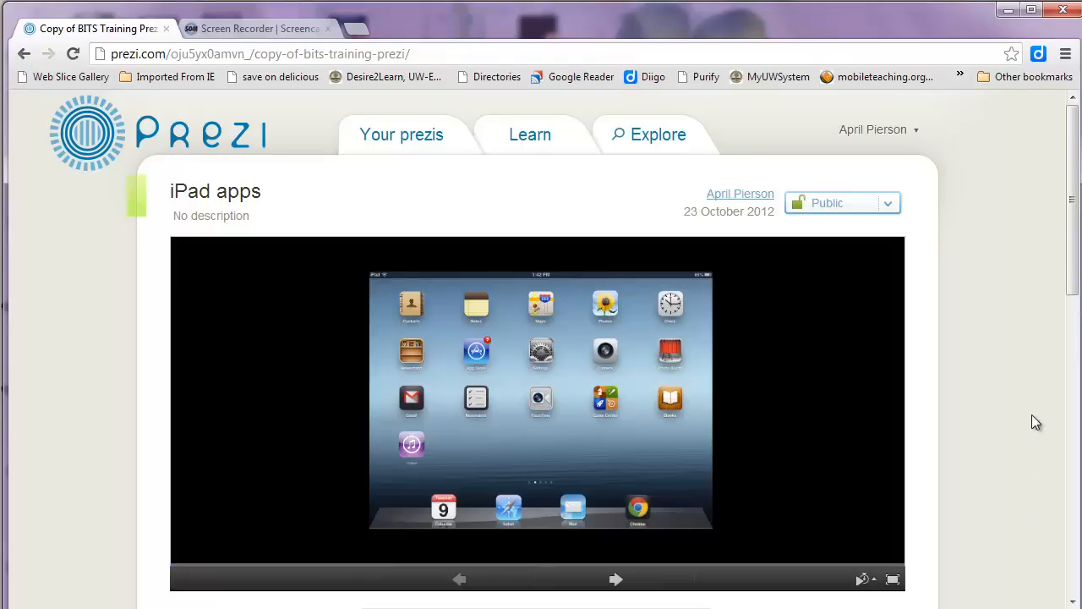
mouse_move(1048, 403)
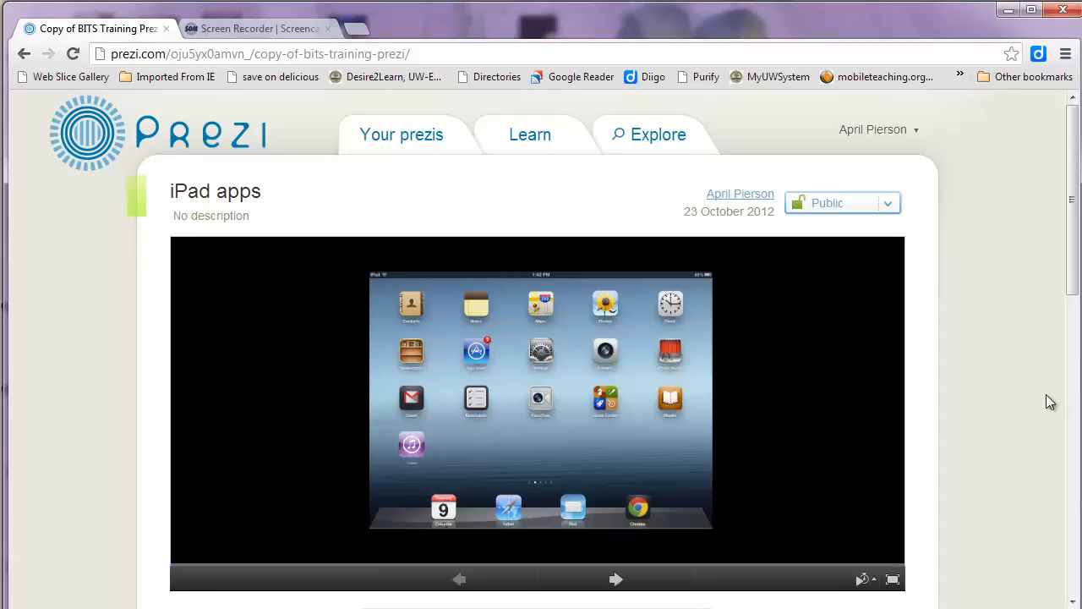
mouse_move(883, 483)
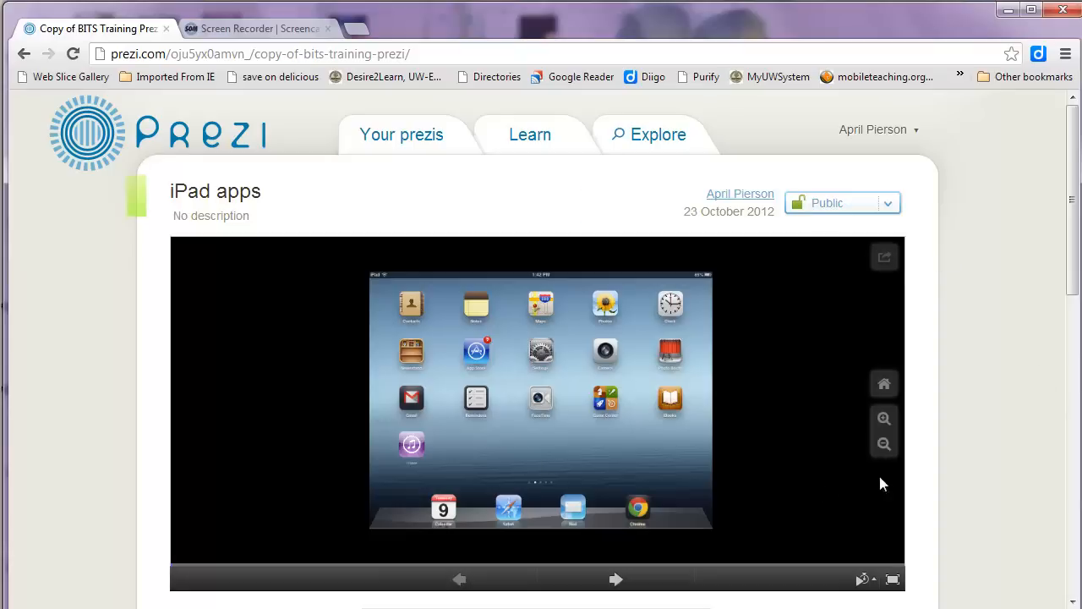
Export the 'iPad apps' prezi as a portable offline copy ready for download.
scroll(down, 3)
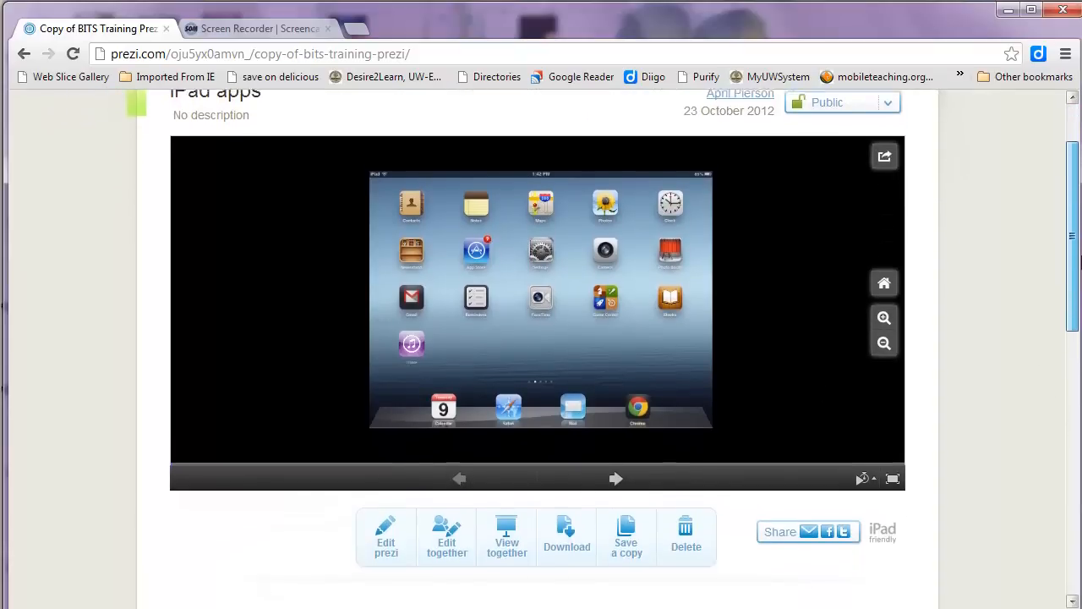
click(567, 537)
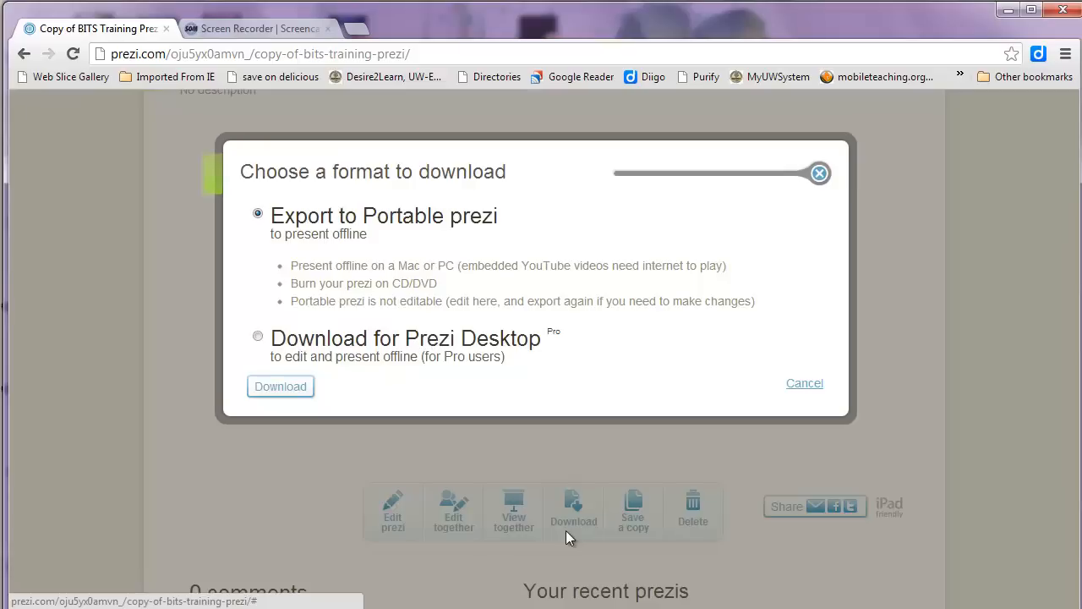
mouse_move(533, 463)
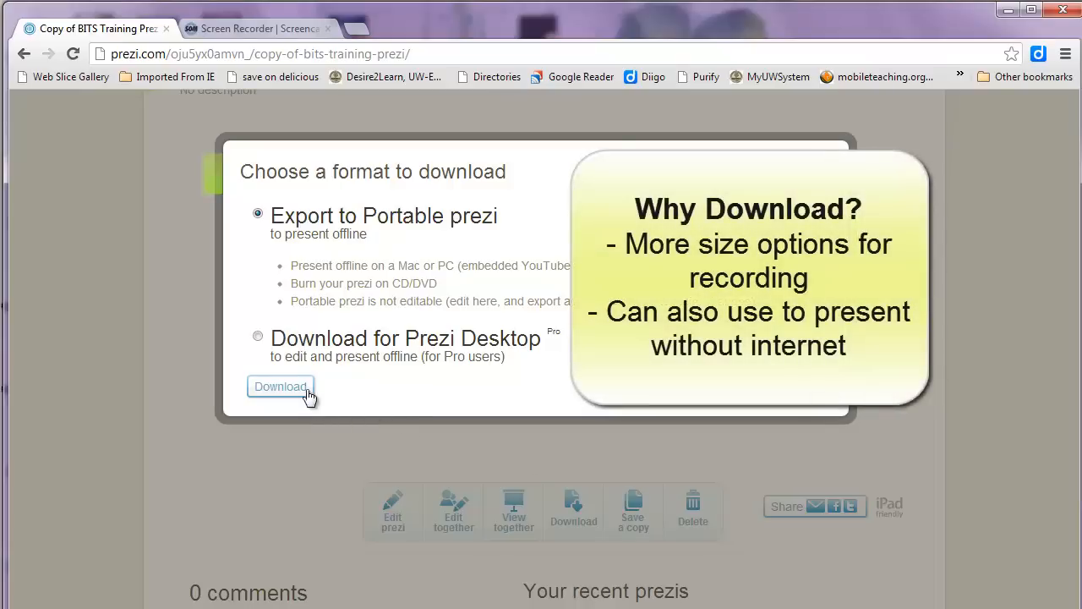
click(281, 385)
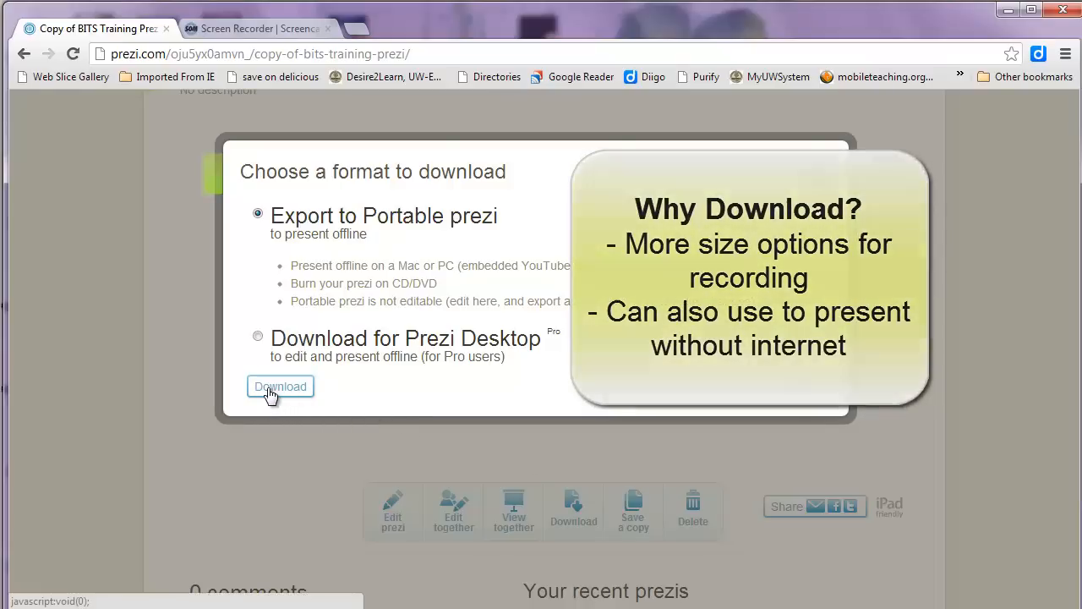
click(280, 386)
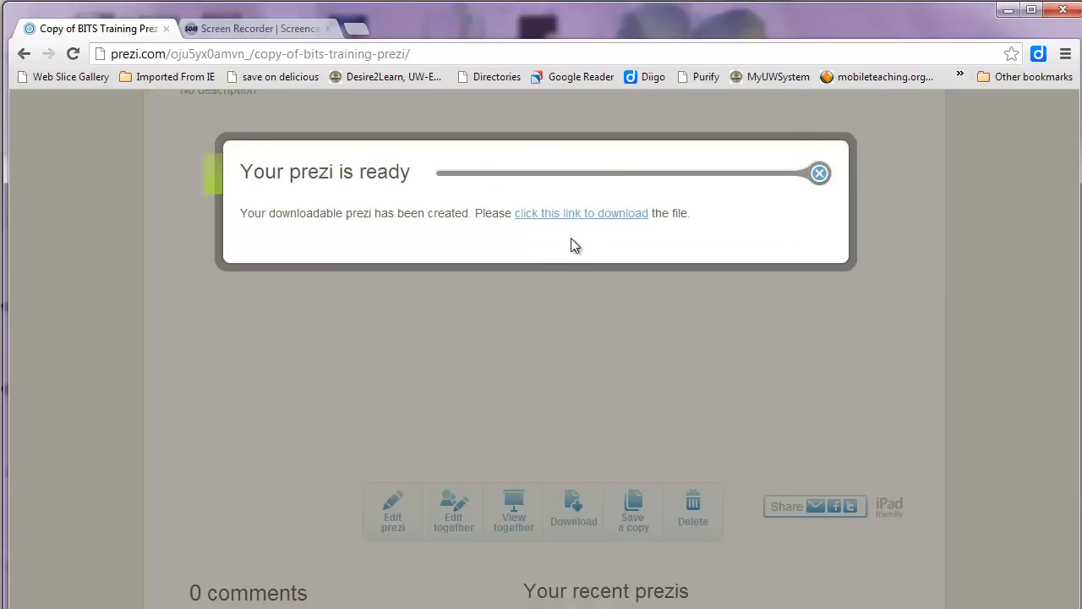
Download the prepared 'ipad-apps' prezi zip to the computer.
click(582, 213)
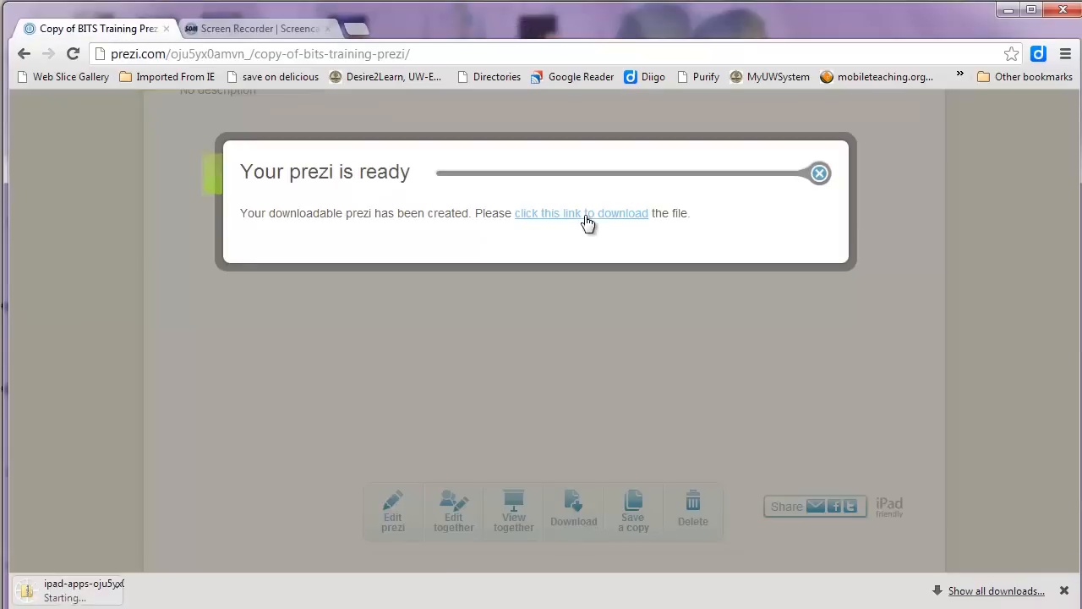
click(582, 213)
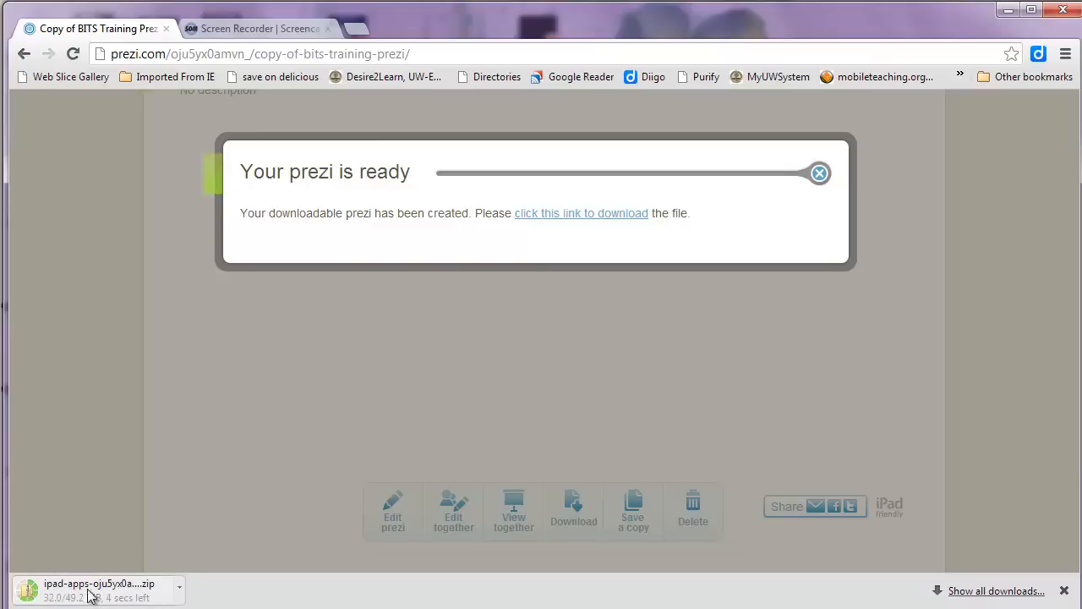
mouse_move(200, 599)
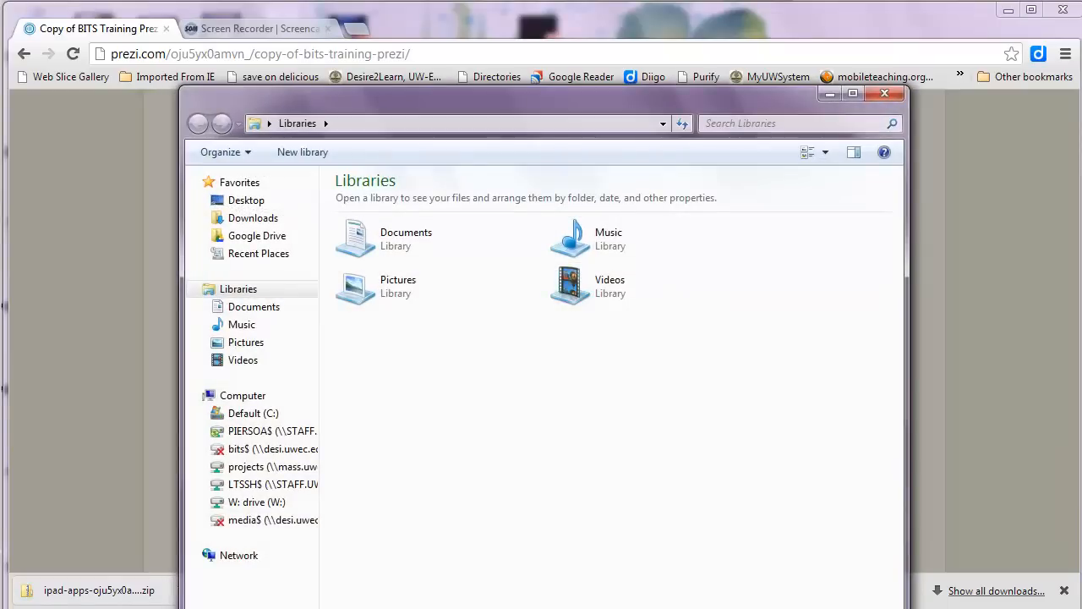
Locate the downloaded prezi zip in Downloads and begin Extract All on it.
click(254, 216)
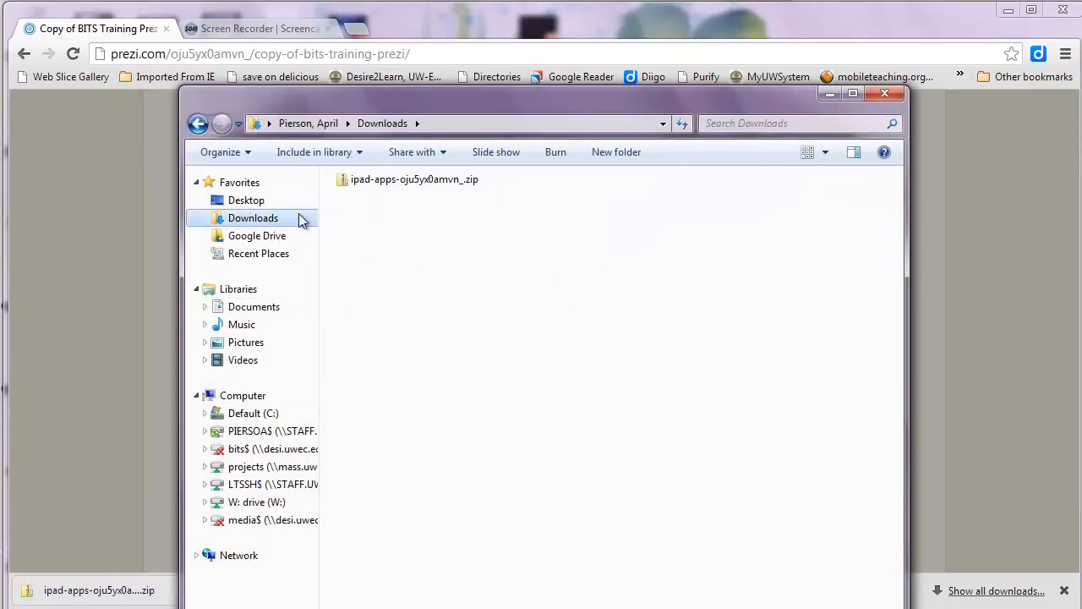
click(412, 179)
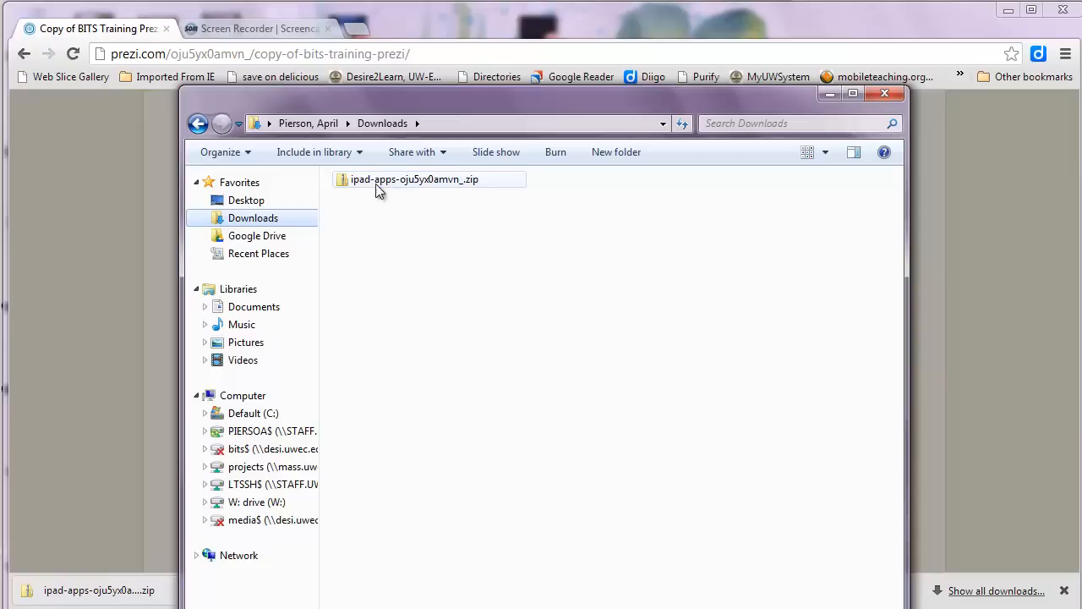
mouse_move(399, 189)
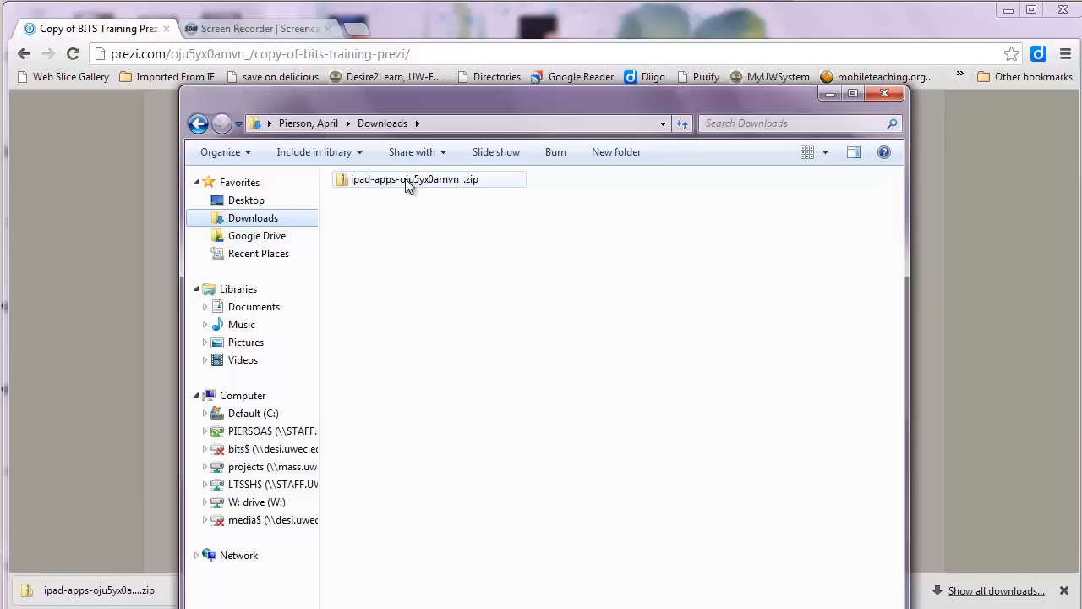
right_click(412, 180)
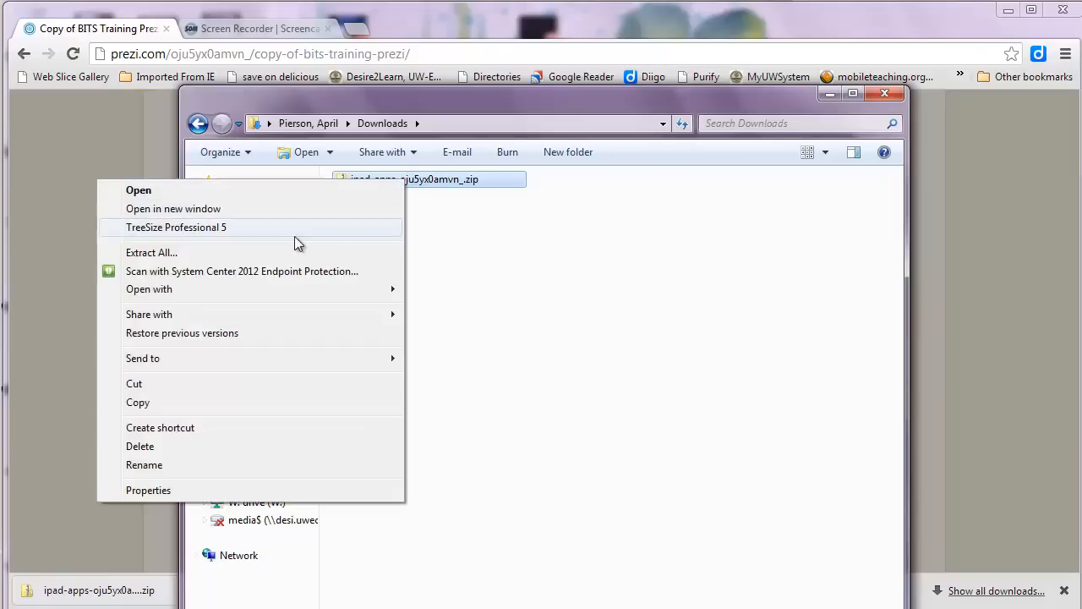
click(152, 252)
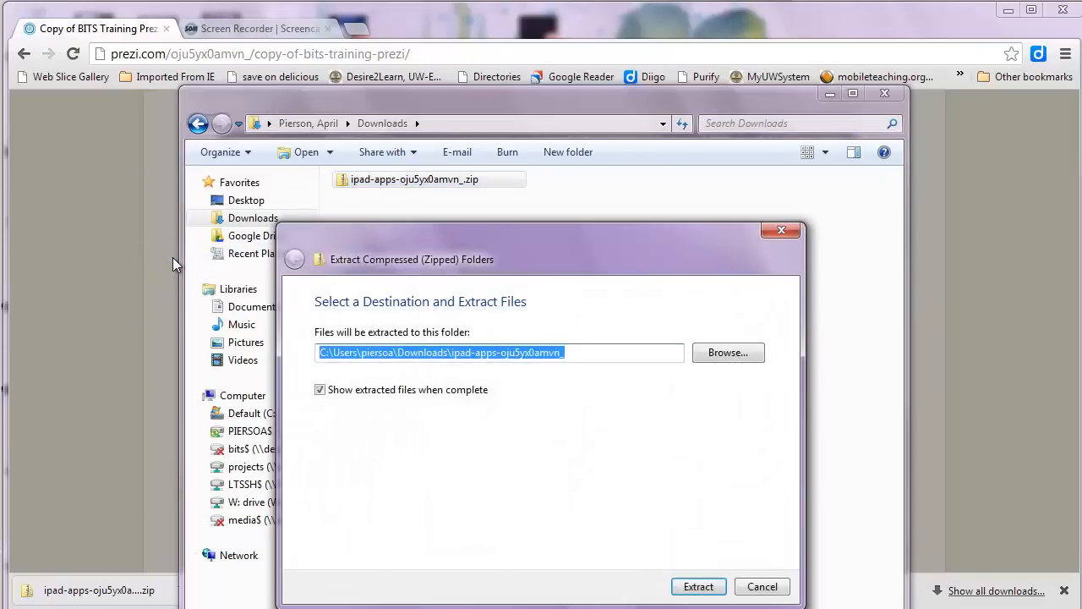
mouse_move(698, 379)
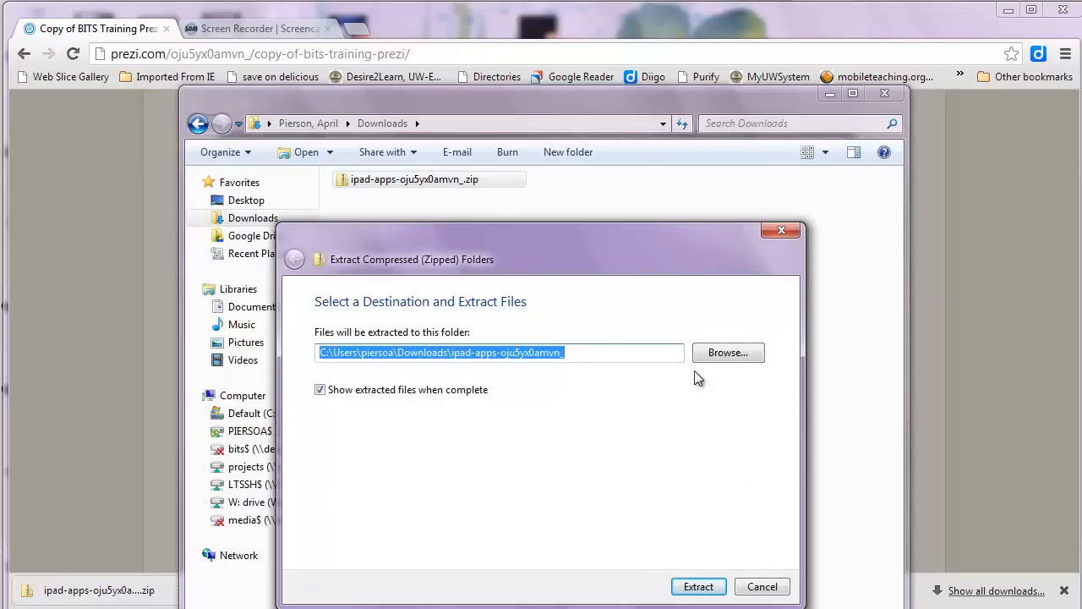
mouse_move(727, 354)
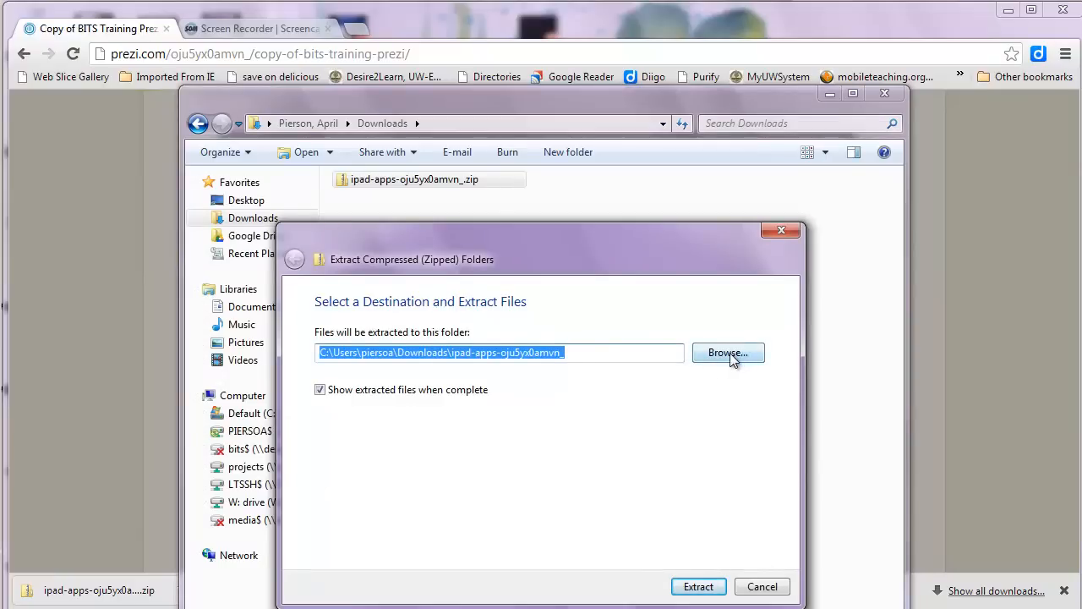
Extract the zip into a chosen folder on the P: network project drive.
click(726, 353)
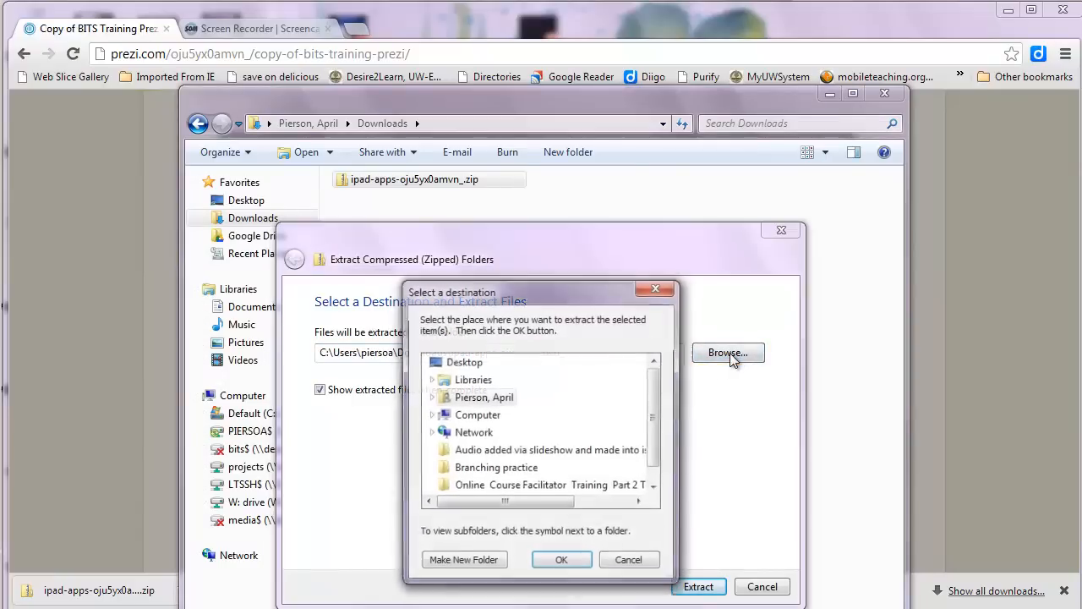
click(562, 558)
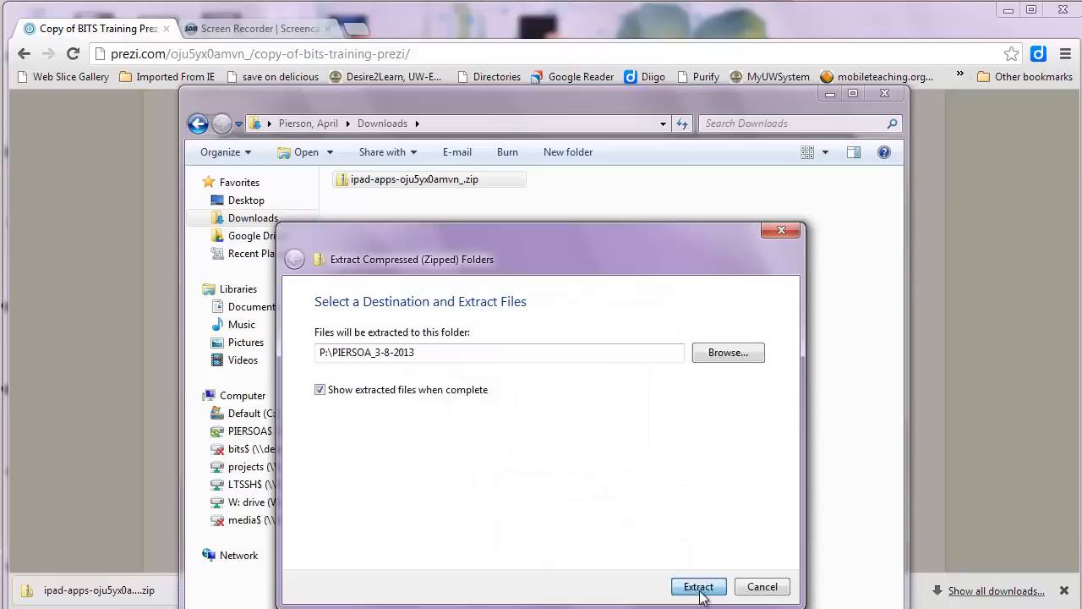
click(698, 585)
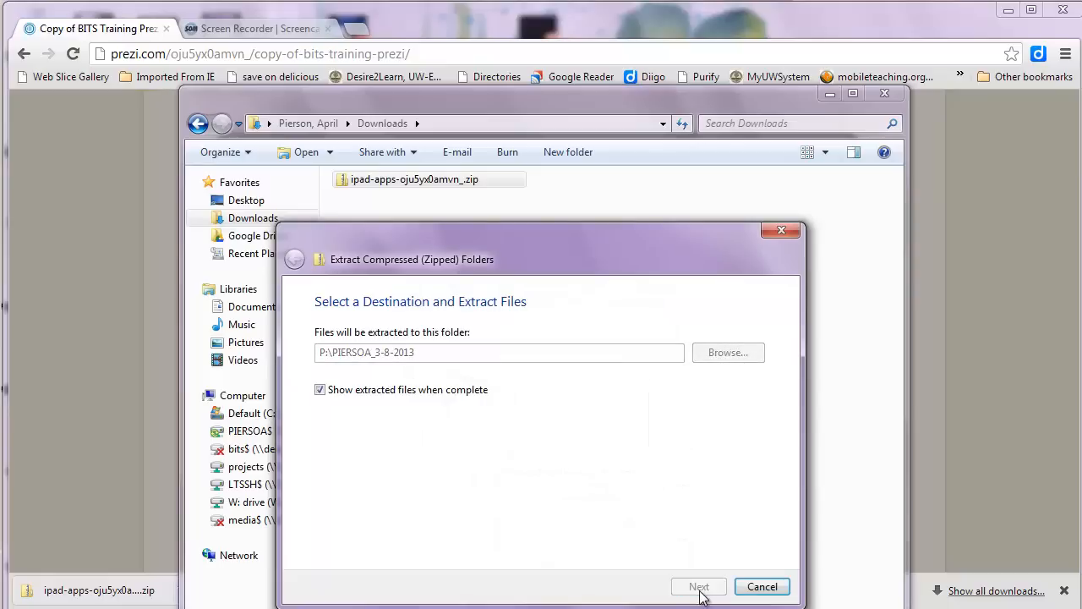
click(698, 585)
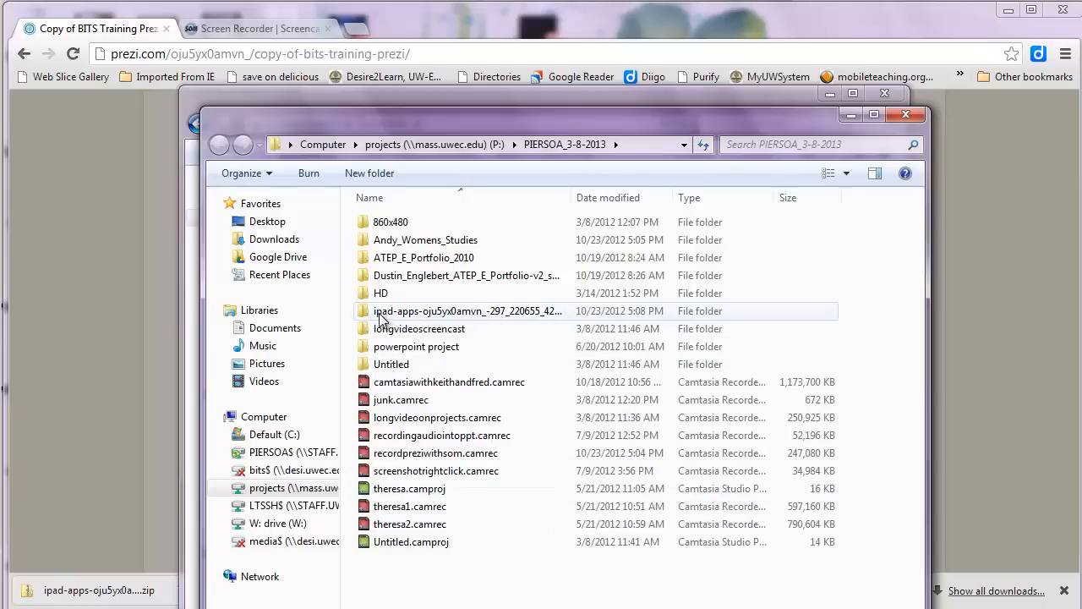
Launch prezi.exe from the extracted folder, confirming the security warning with Run.
double_click(466, 311)
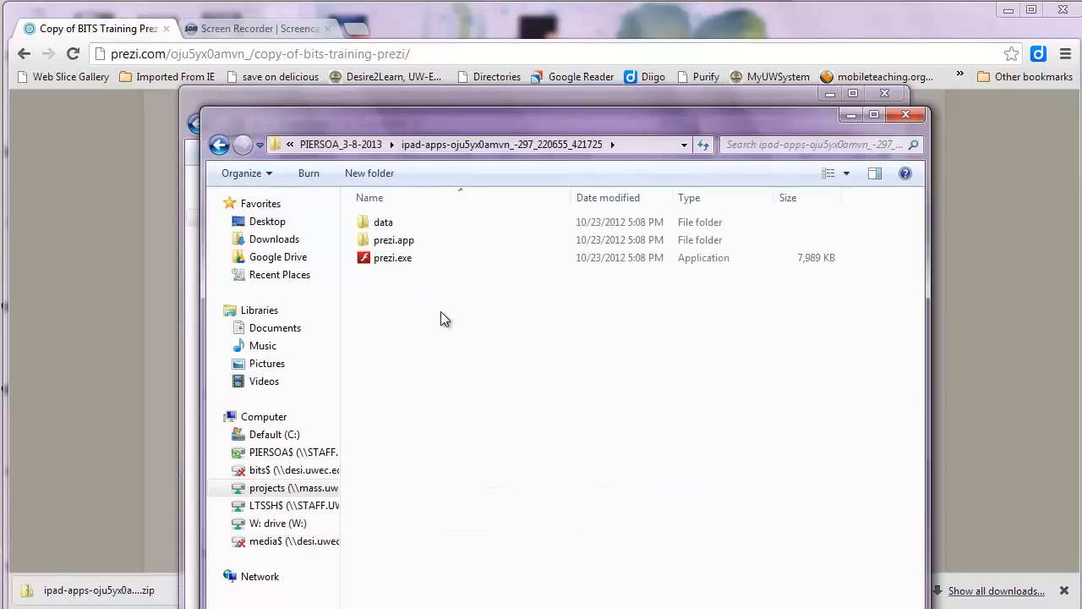
click(393, 257)
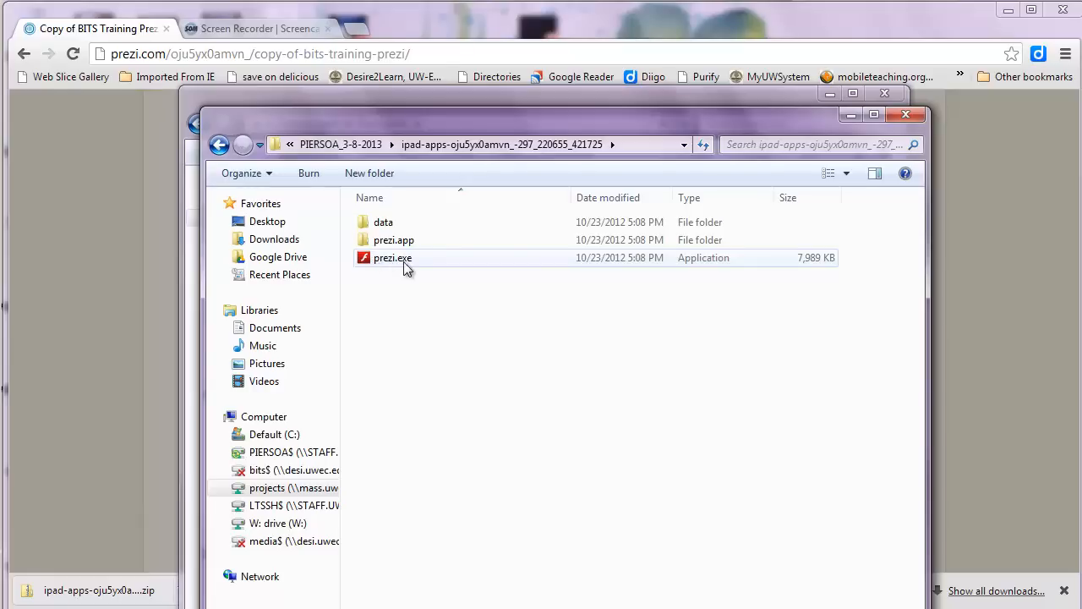
mouse_move(392, 257)
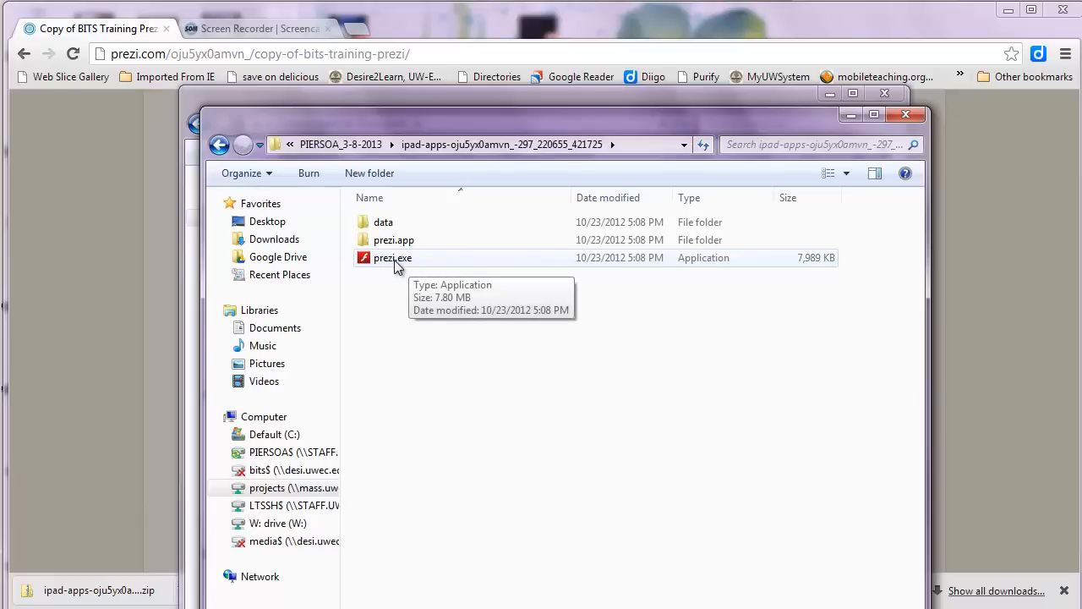
double_click(392, 257)
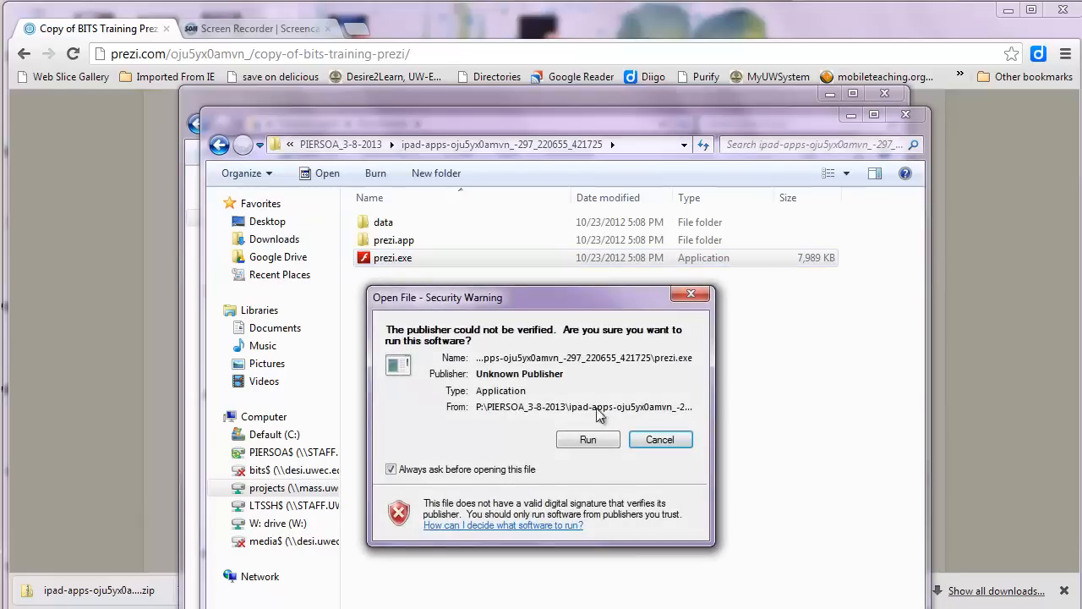
click(588, 439)
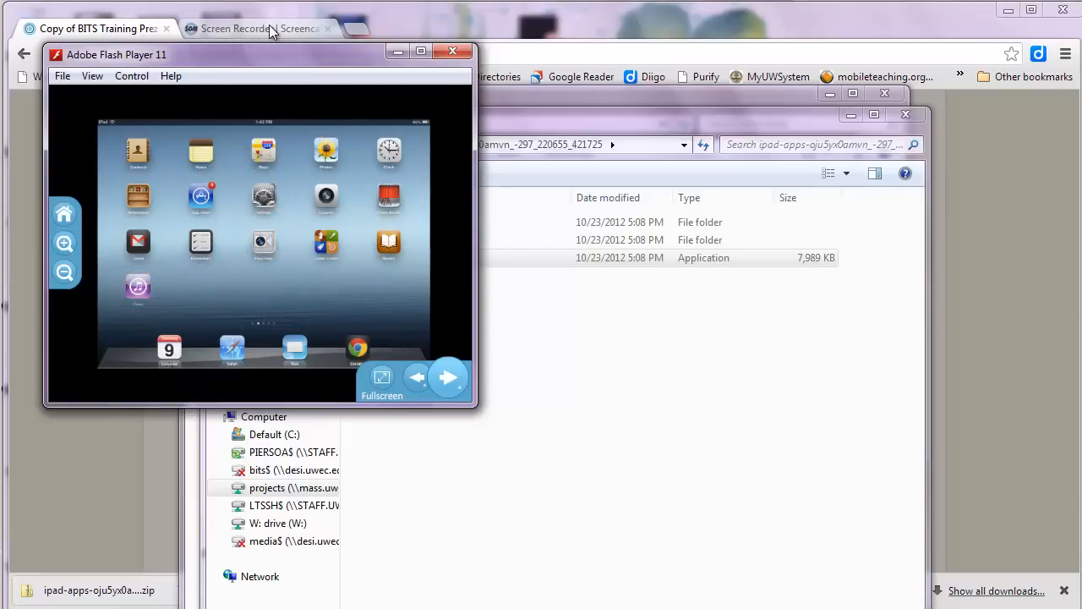
Start the Screencast-O-Matic recorder so its capture frame appears over the page.
click(253, 28)
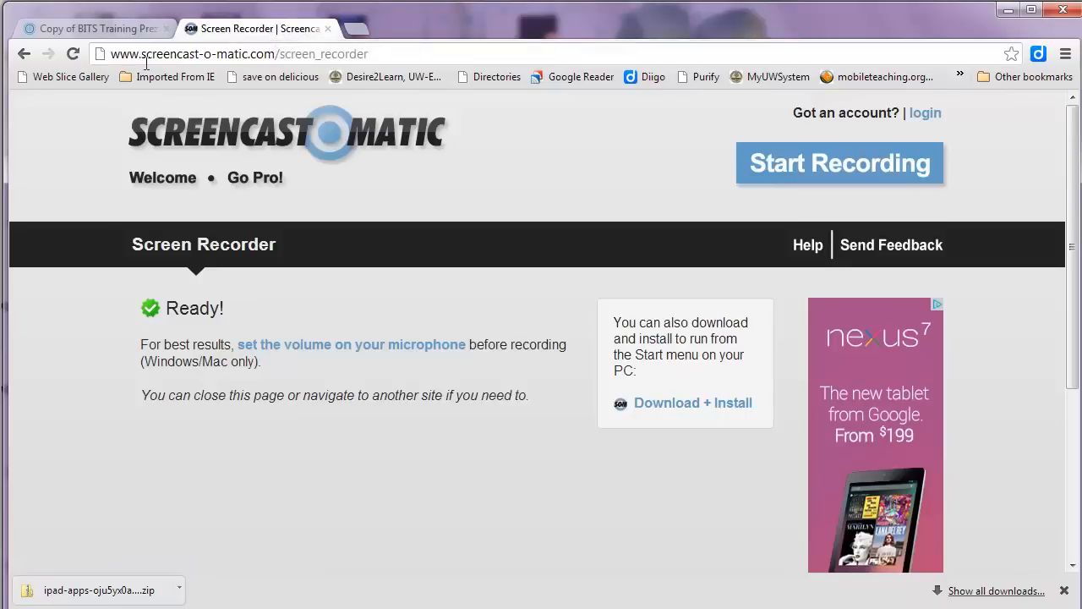
mouse_move(709, 108)
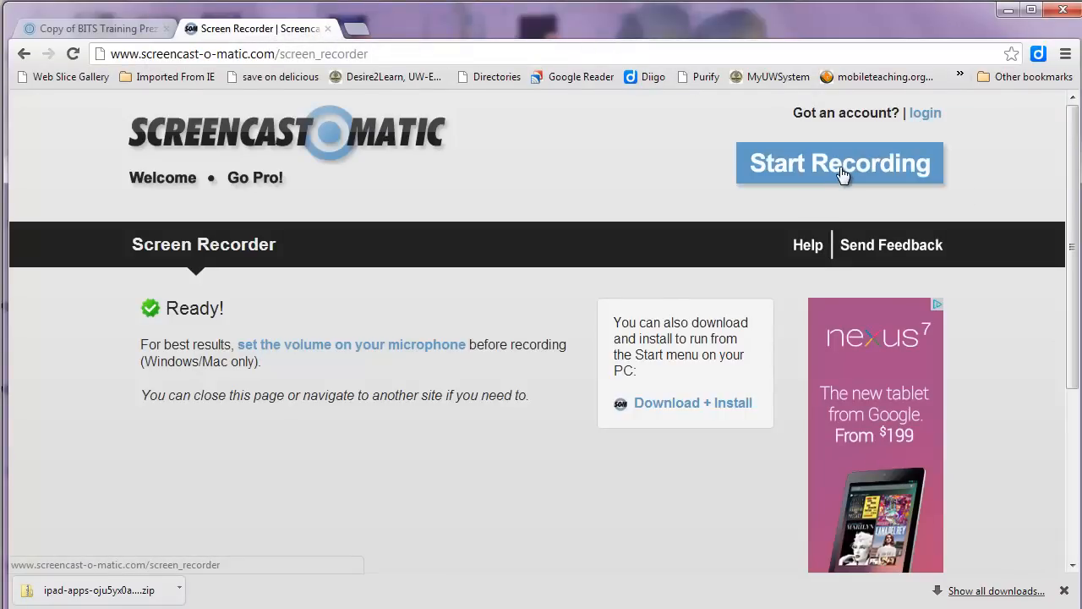
click(838, 162)
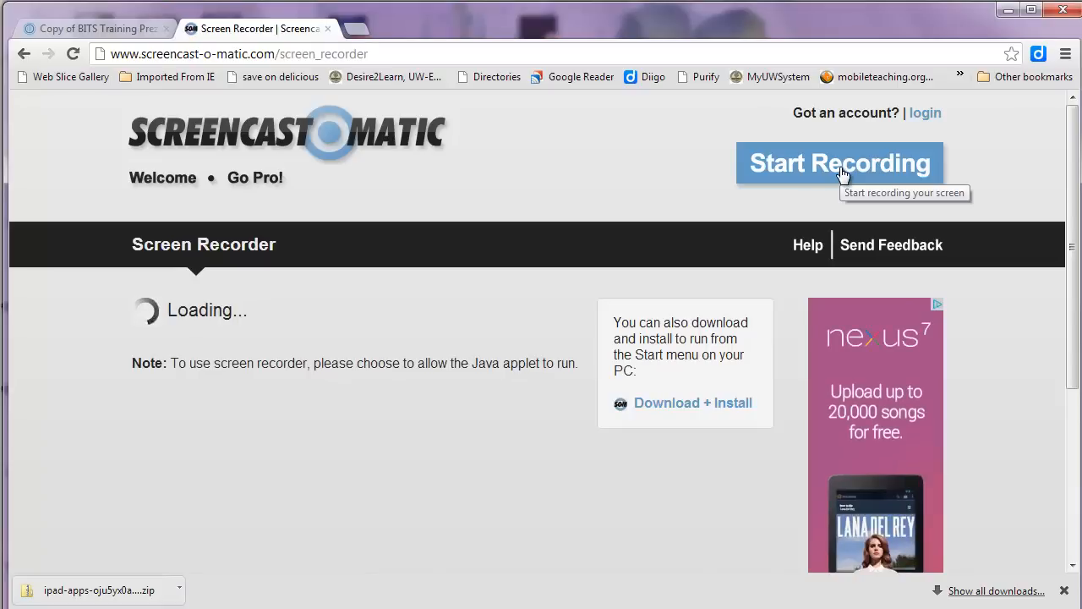
click(838, 162)
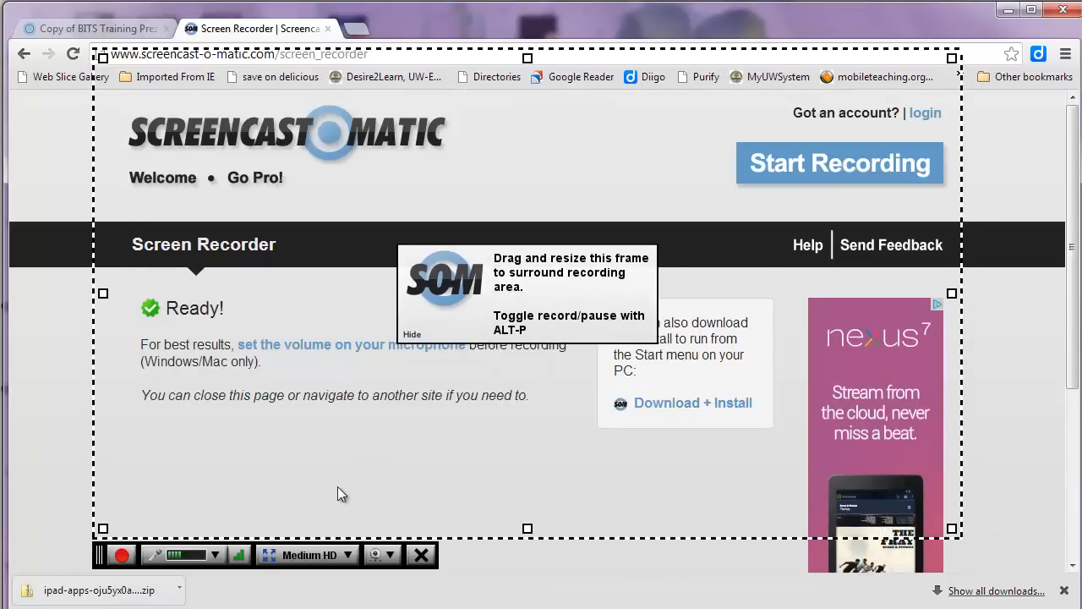
click(310, 554)
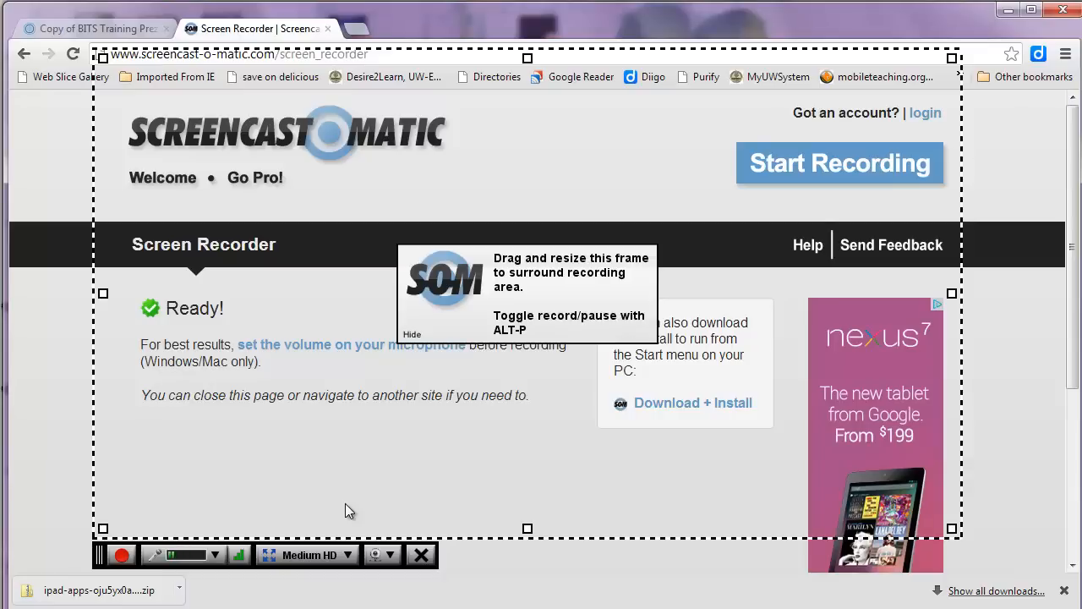
mouse_move(524, 375)
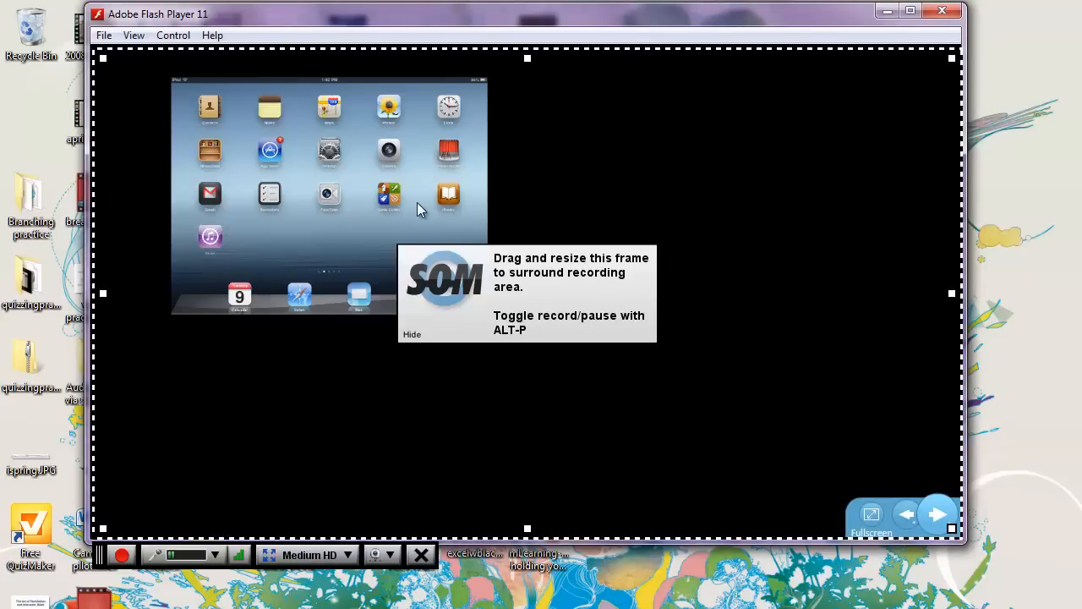
mouse_move(331, 210)
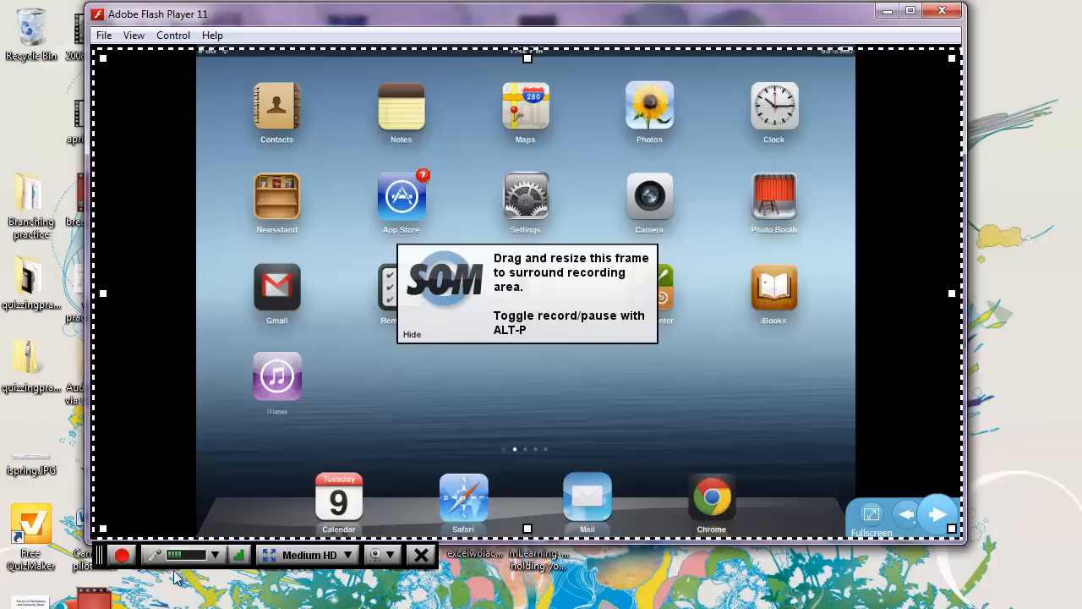
Begin recording the framed Flash Player window showing the prezi.
click(122, 555)
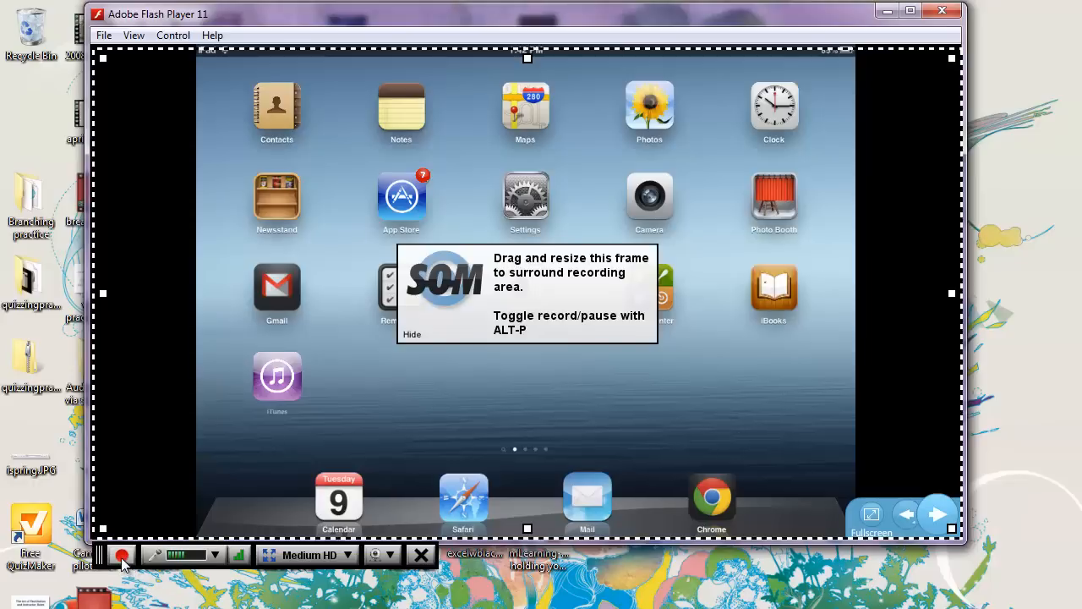
click(122, 554)
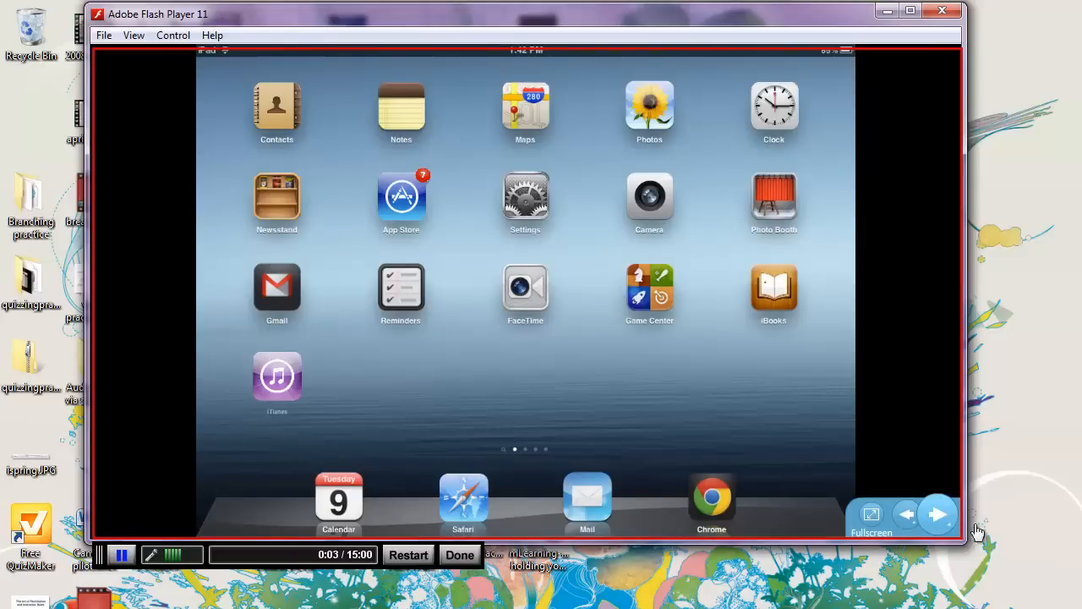
Advance through several Prezi frames while recording, then finish with Done.
click(400, 196)
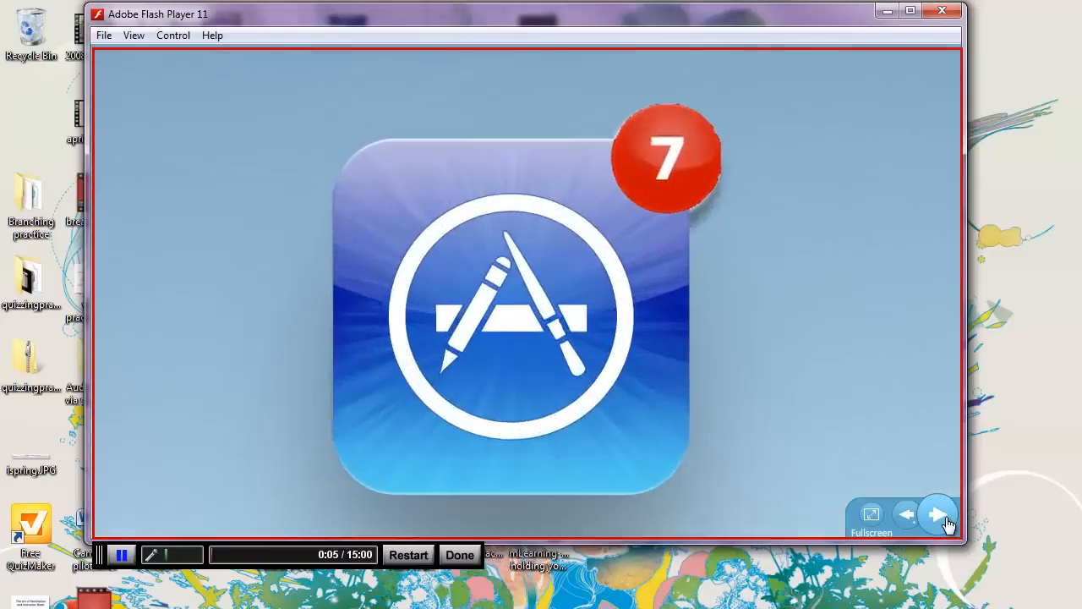
click(938, 514)
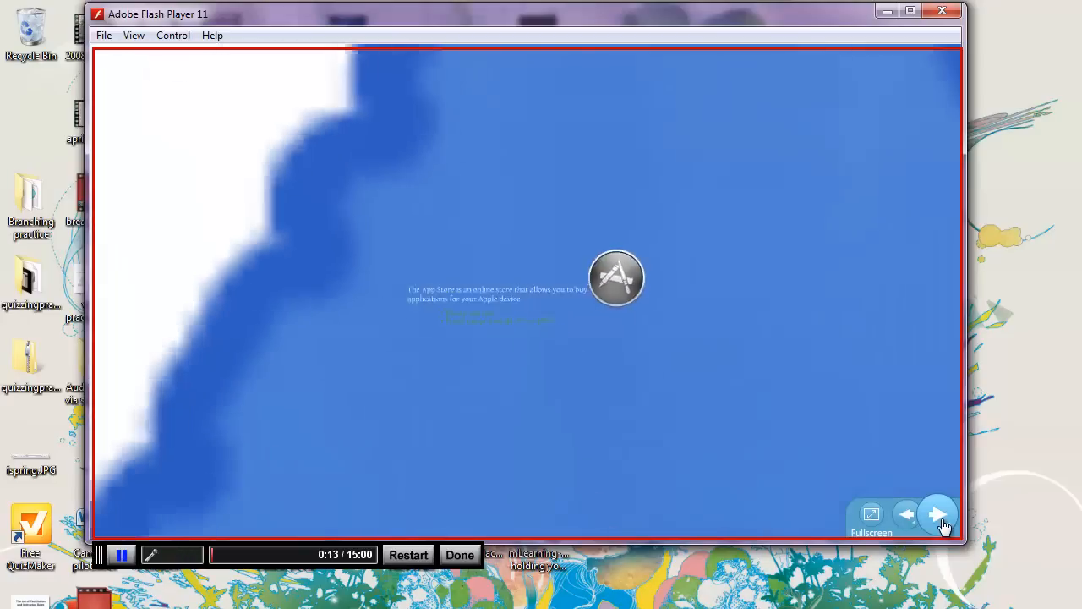
click(939, 514)
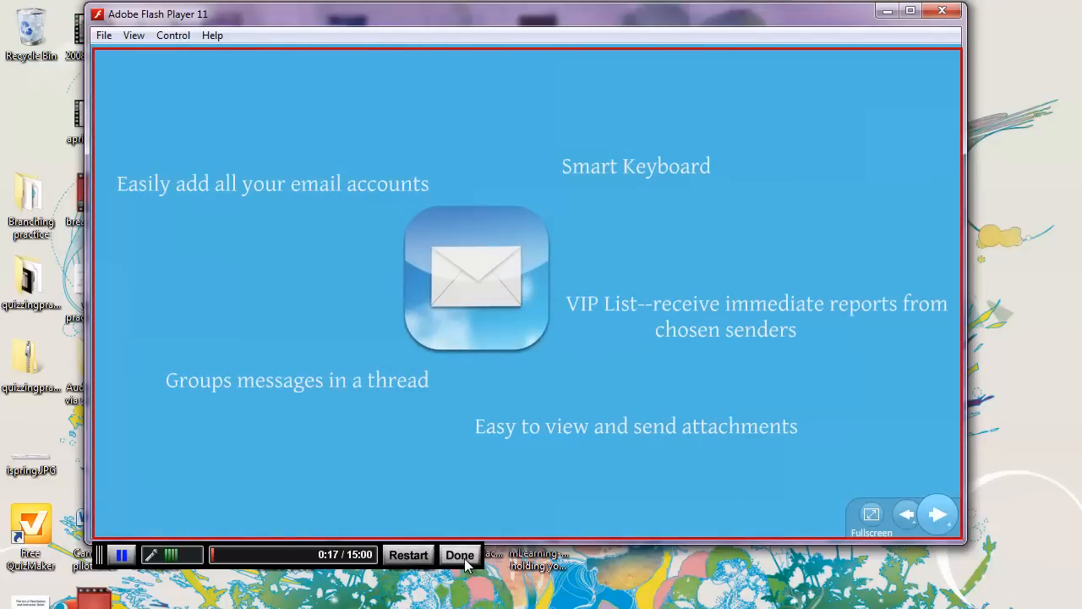
click(460, 554)
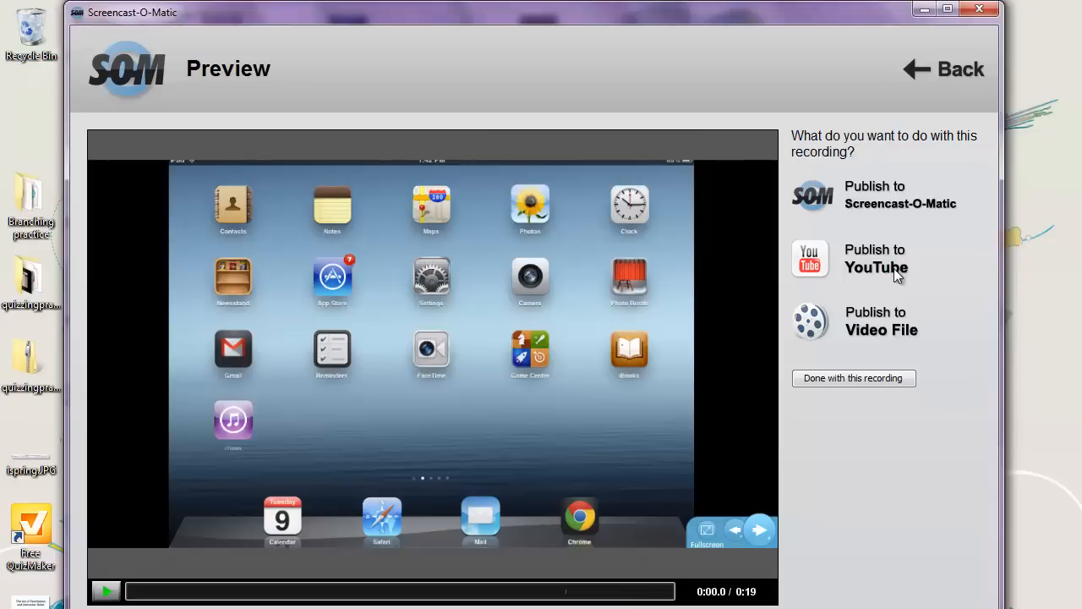
Choose Publish to YouTube HD and enter 'screencast' as the description.
click(875, 257)
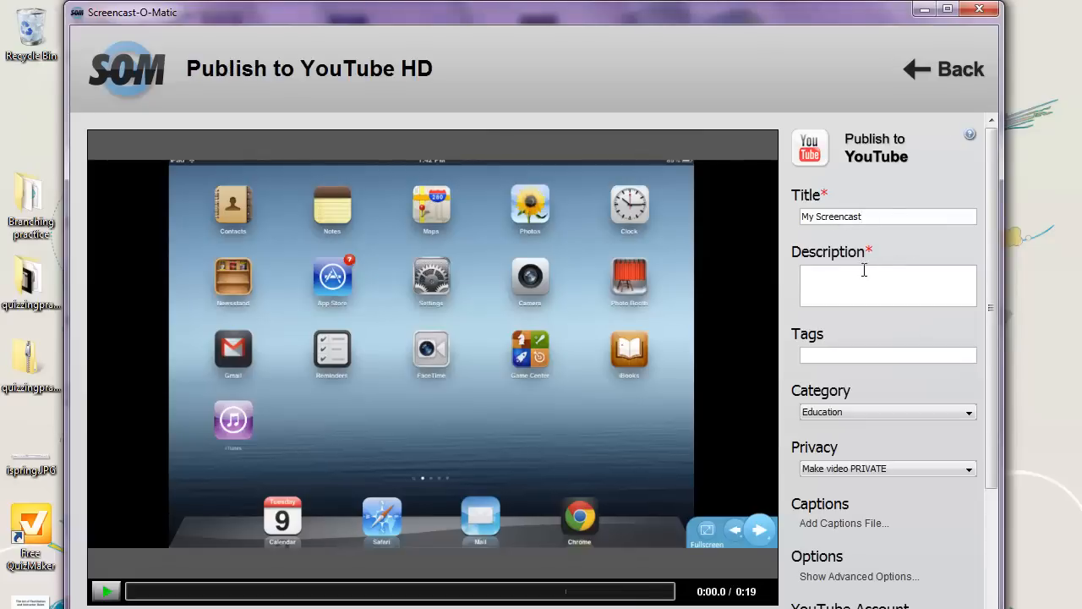
text(s)
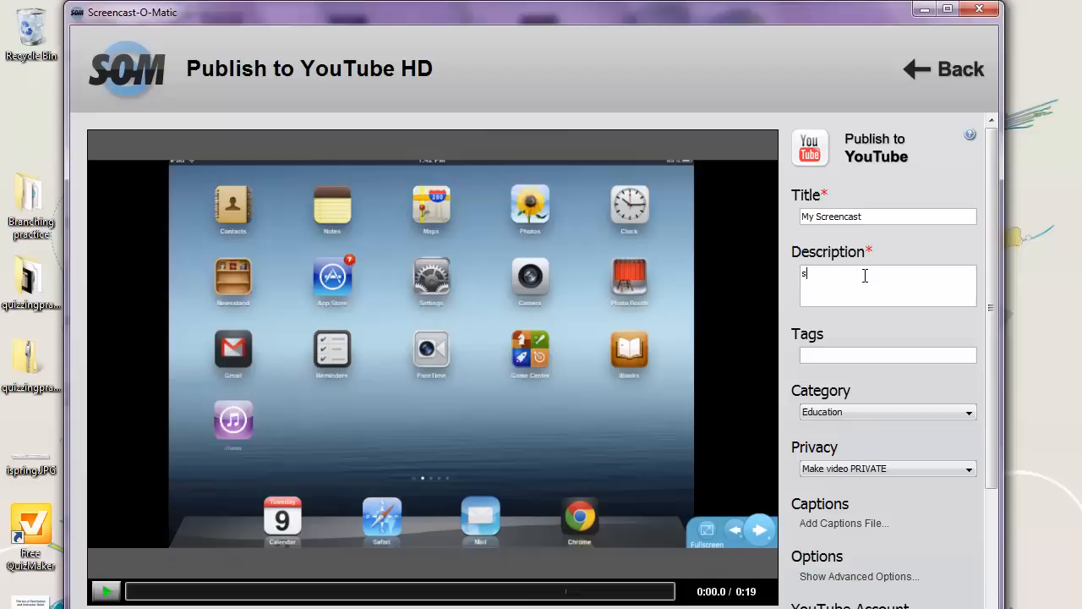
text(creencast)
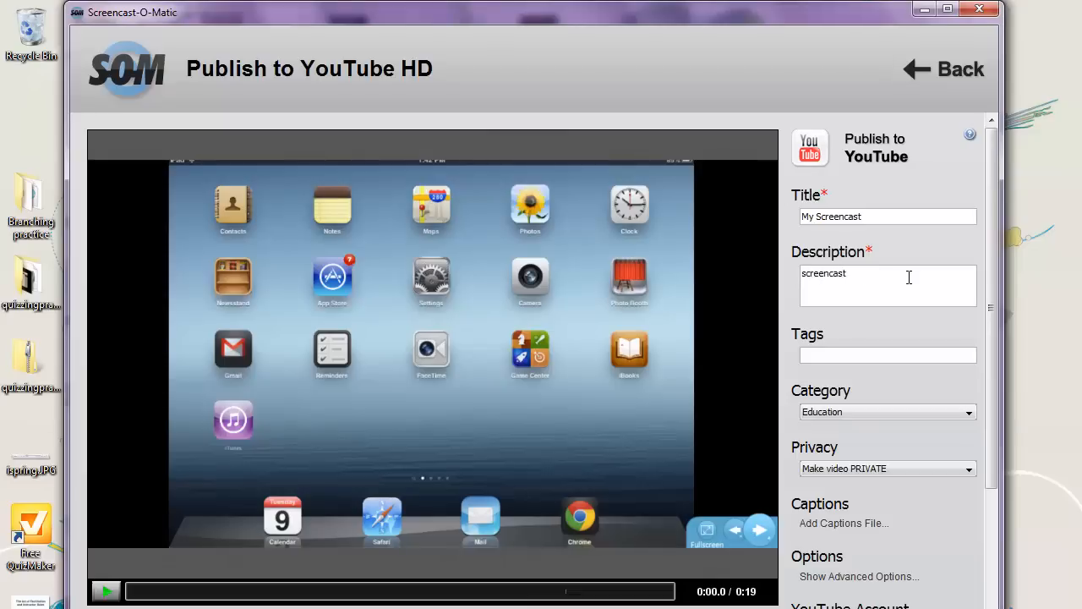
scroll(down, 3)
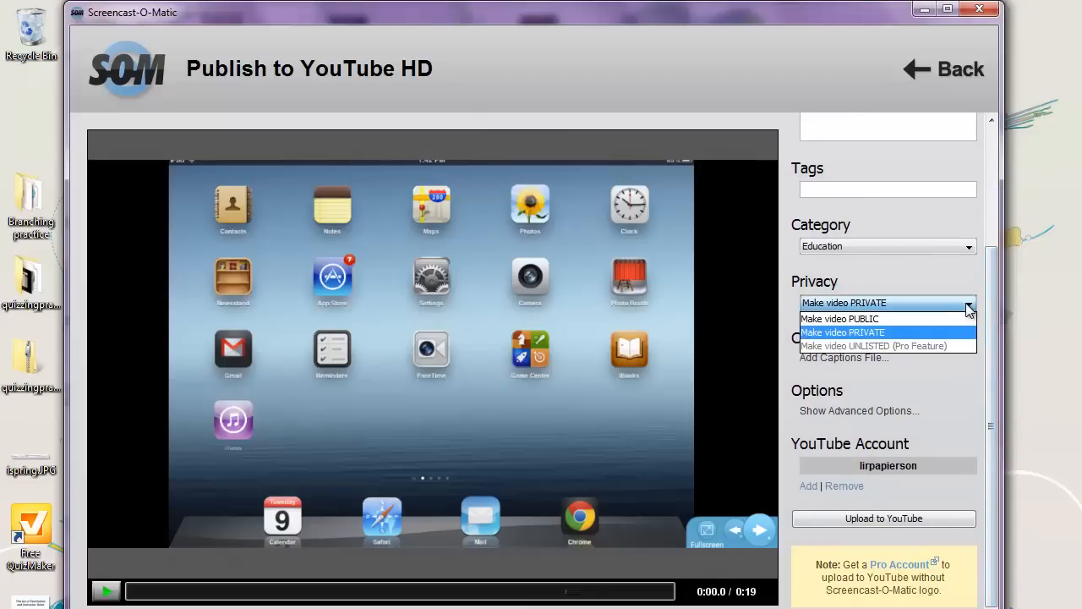
mouse_move(894, 341)
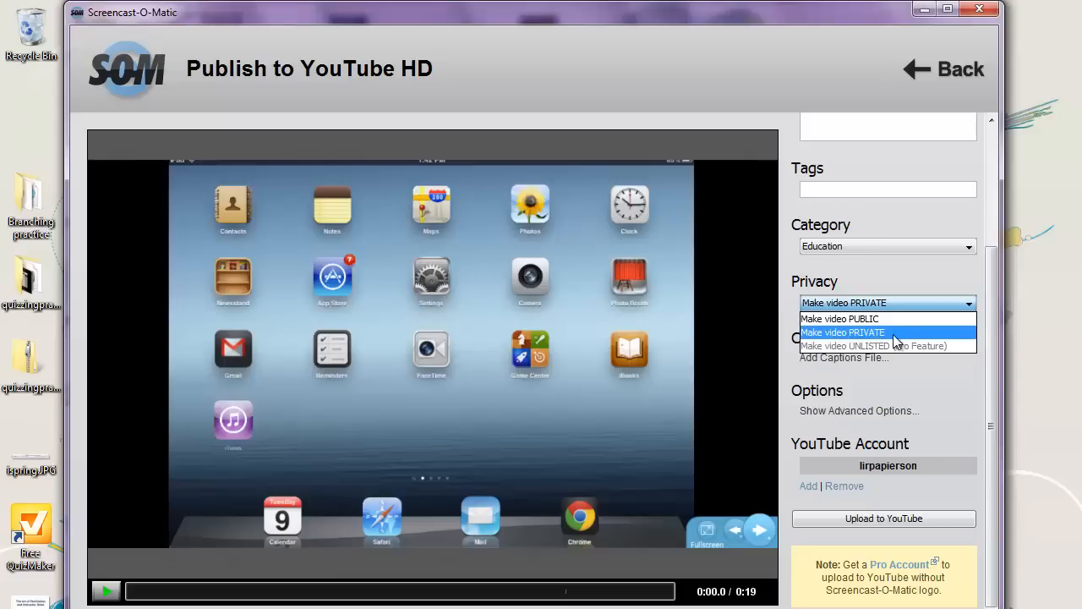
mouse_move(839, 318)
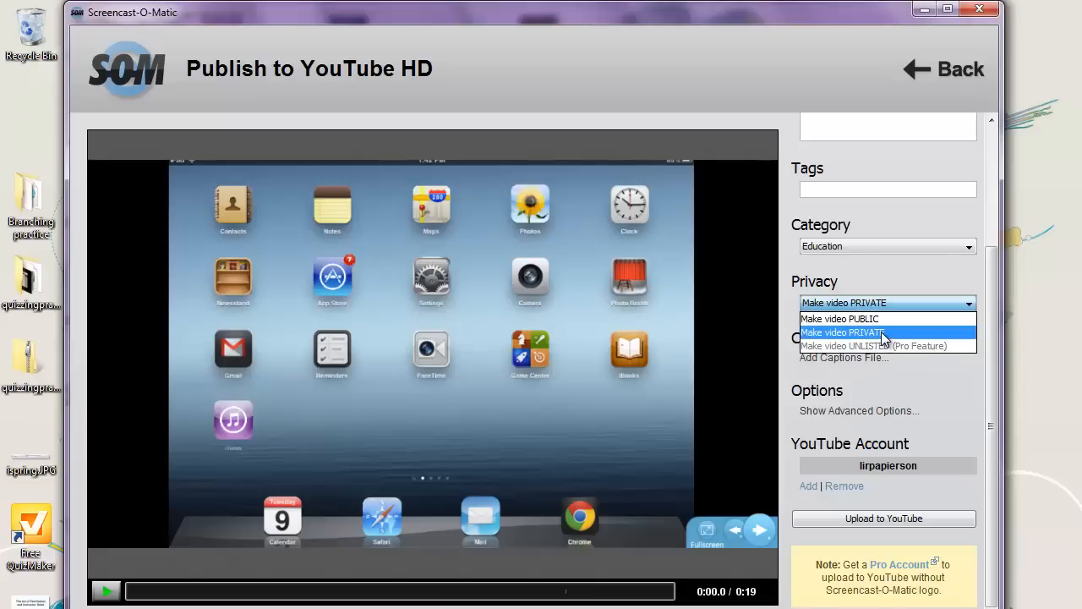
Keep the video private and untick marking clicks in the upload options.
click(841, 332)
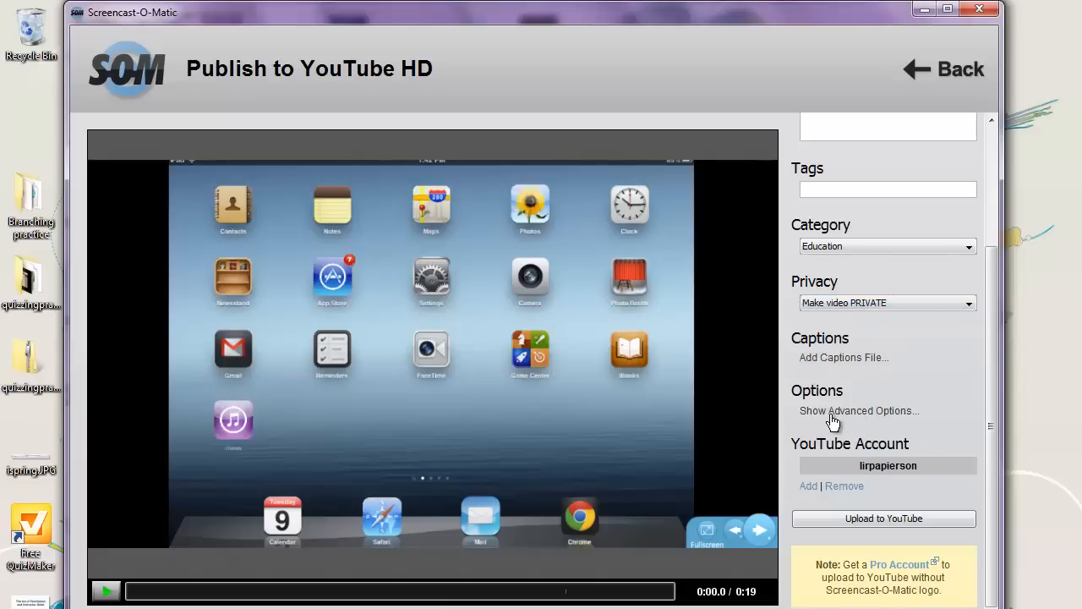
click(859, 411)
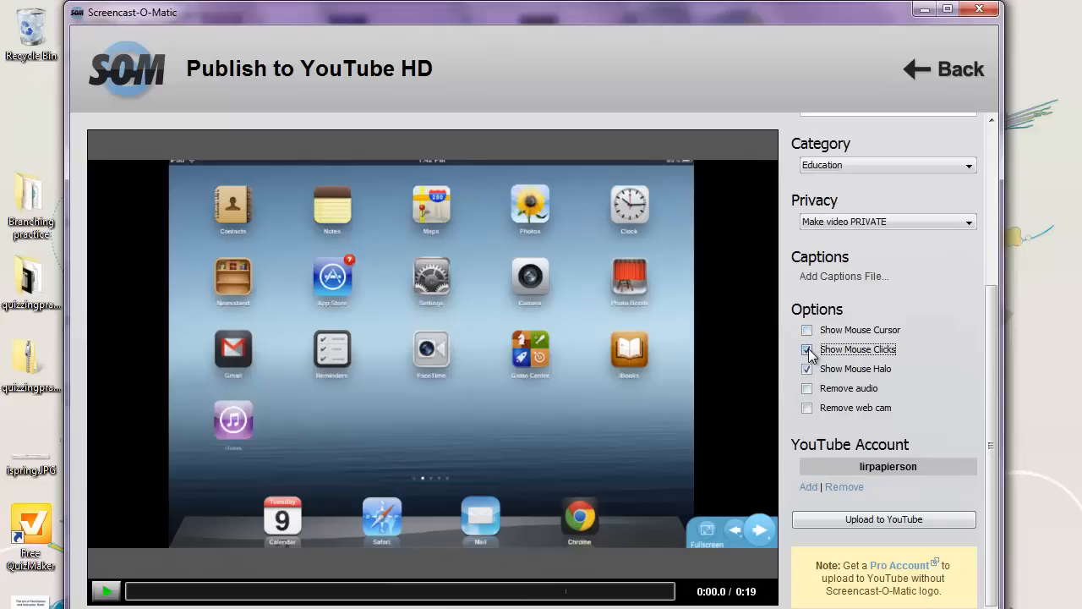
click(804, 348)
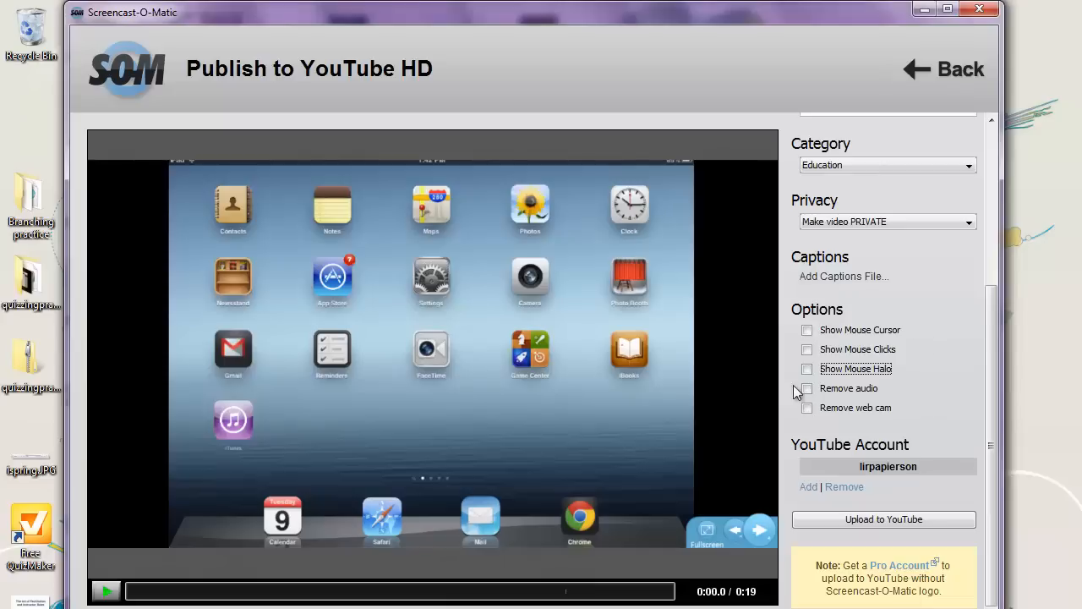
mouse_move(899, 426)
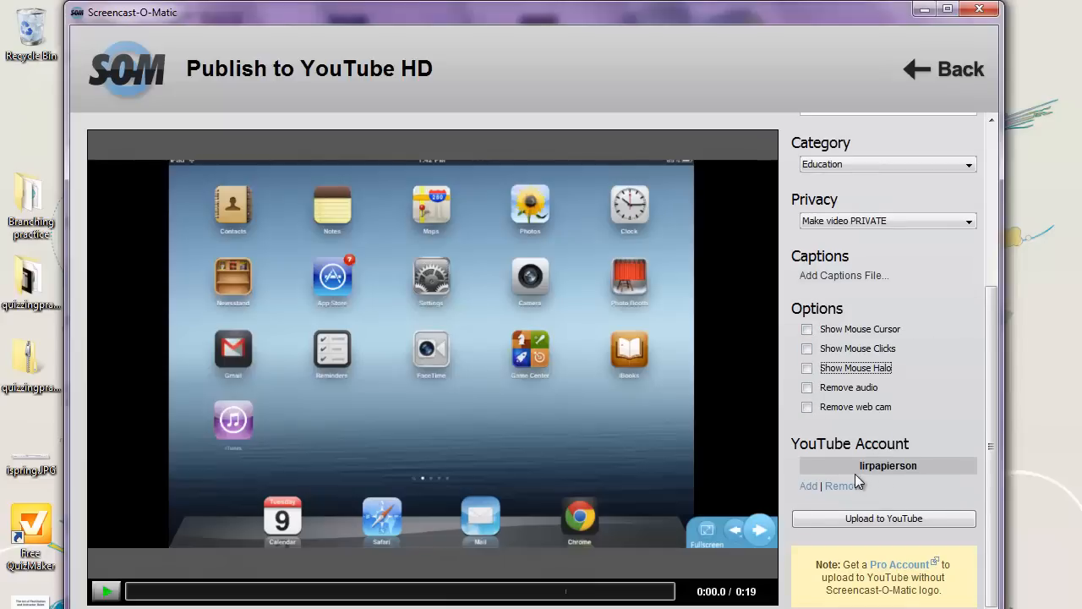
mouse_move(849, 494)
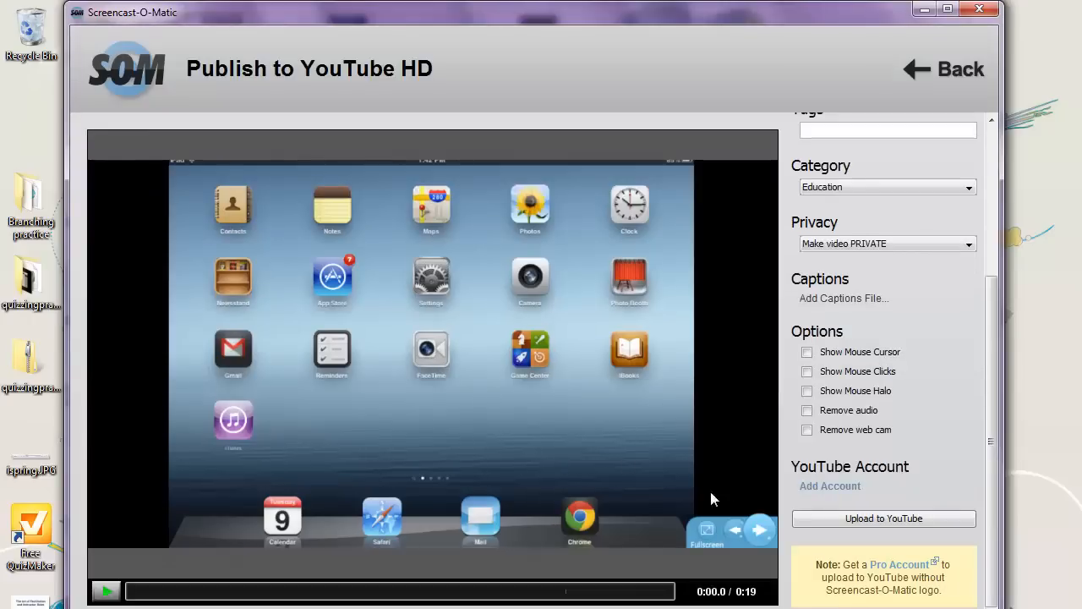
Add a YouTube account, granting Screencast-O-Matic access in the browser and continuing.
click(829, 485)
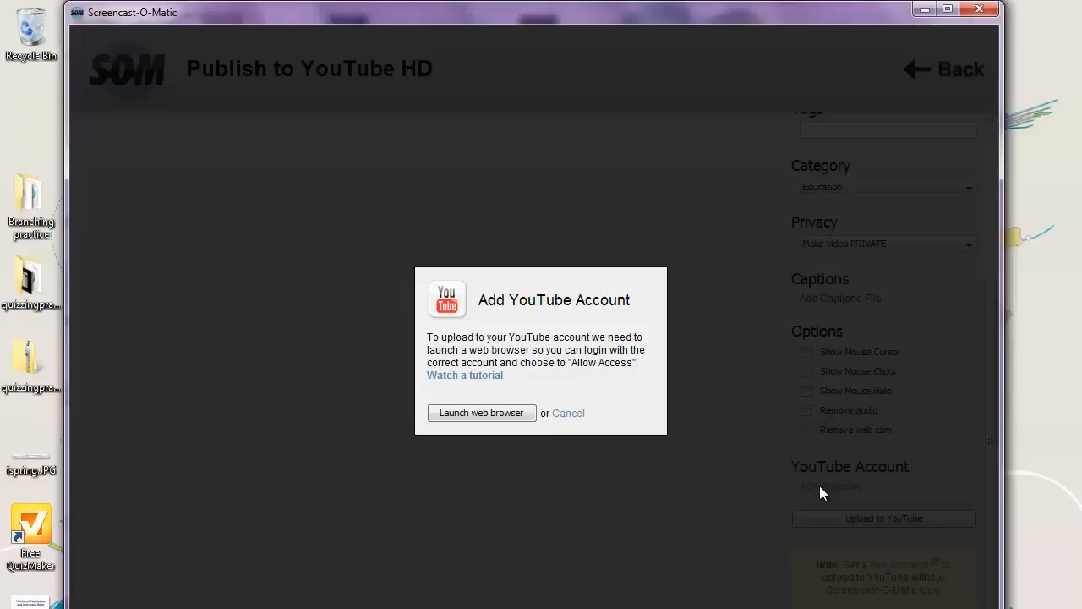
click(480, 412)
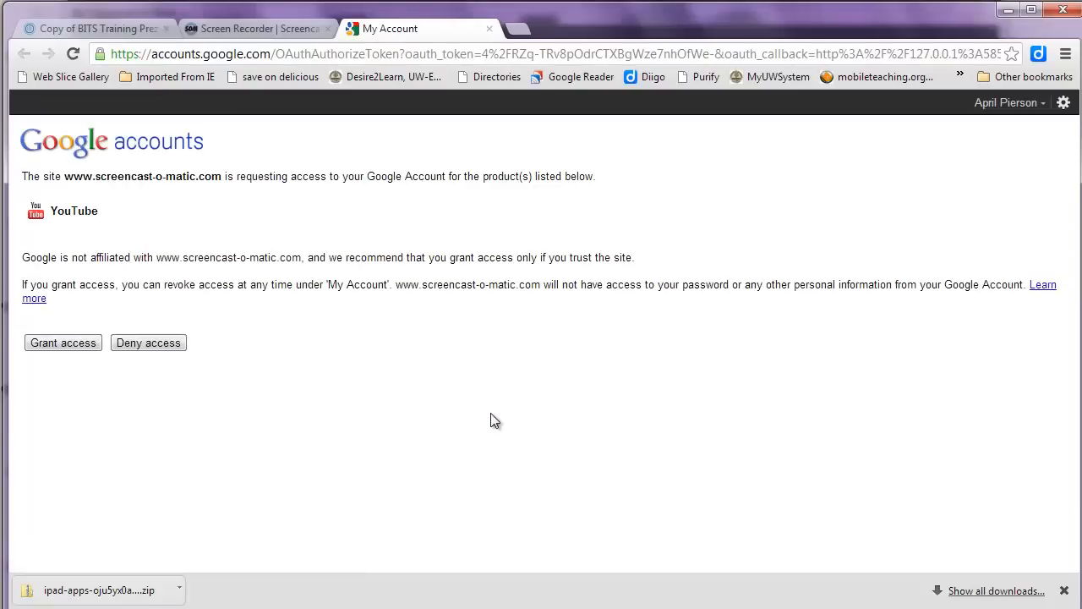
mouse_move(7, 330)
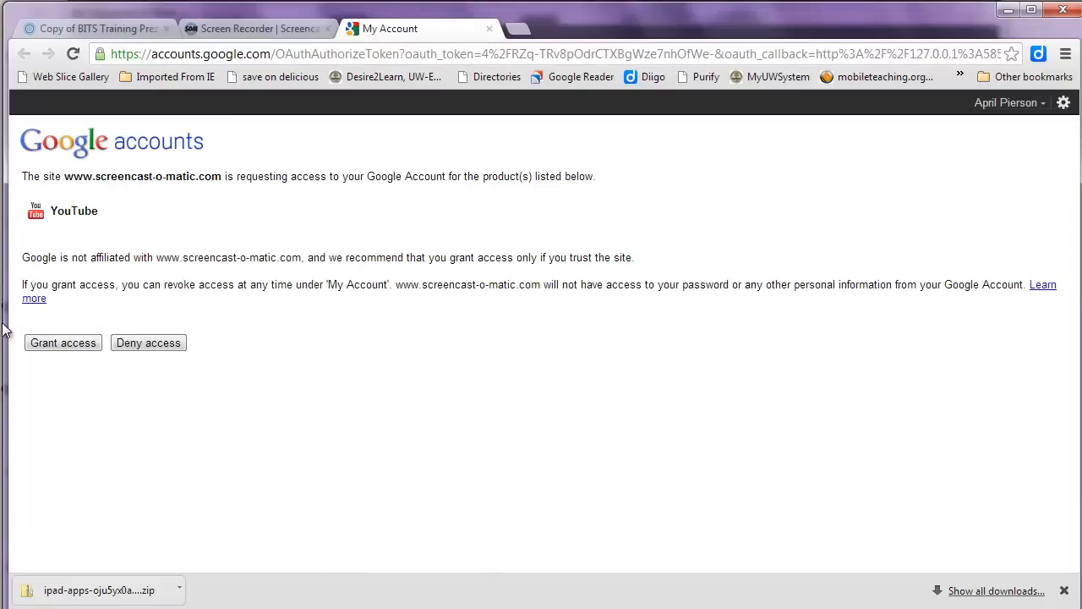
click(62, 342)
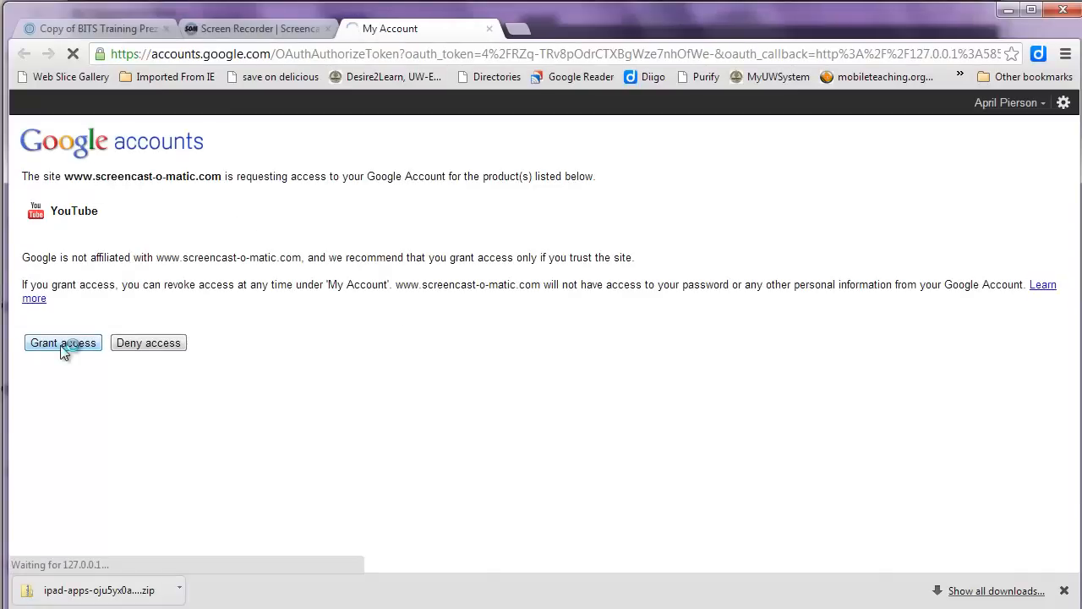
click(63, 342)
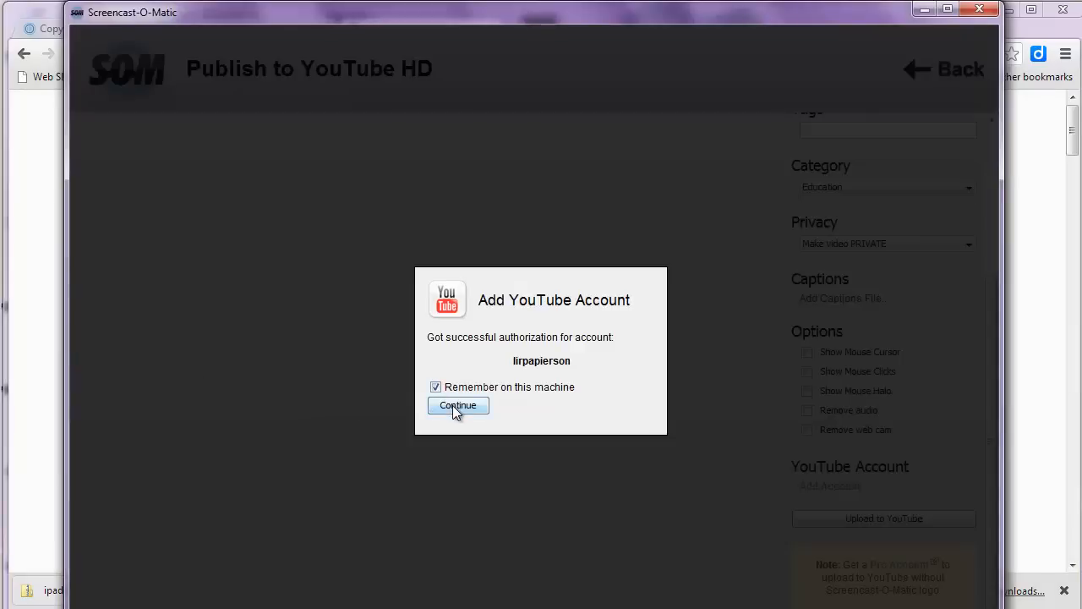
click(457, 405)
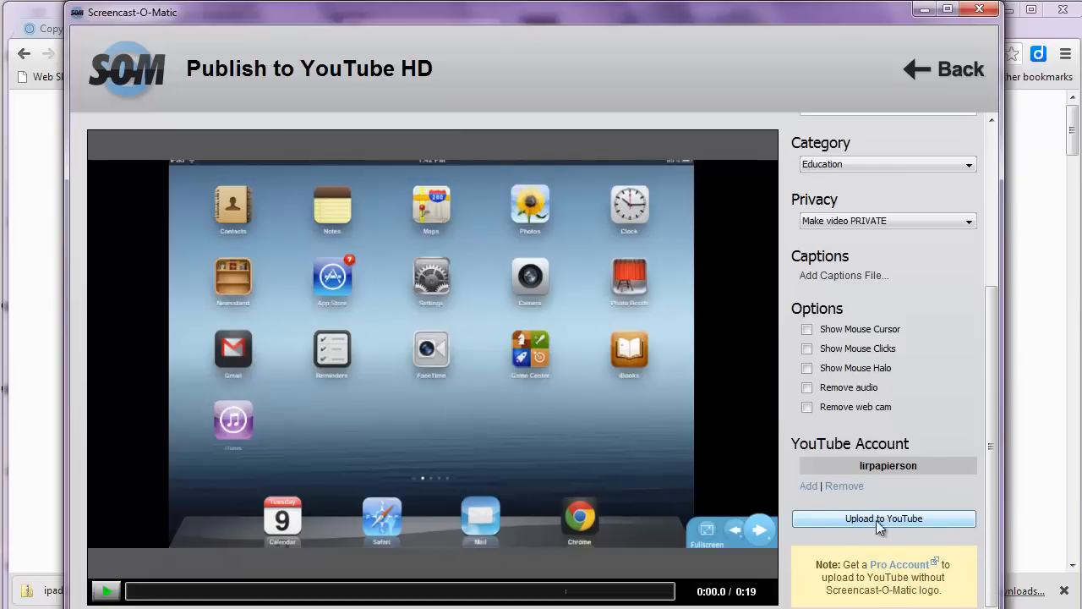
Upload the recording to YouTube and follow the completed video's link.
click(882, 517)
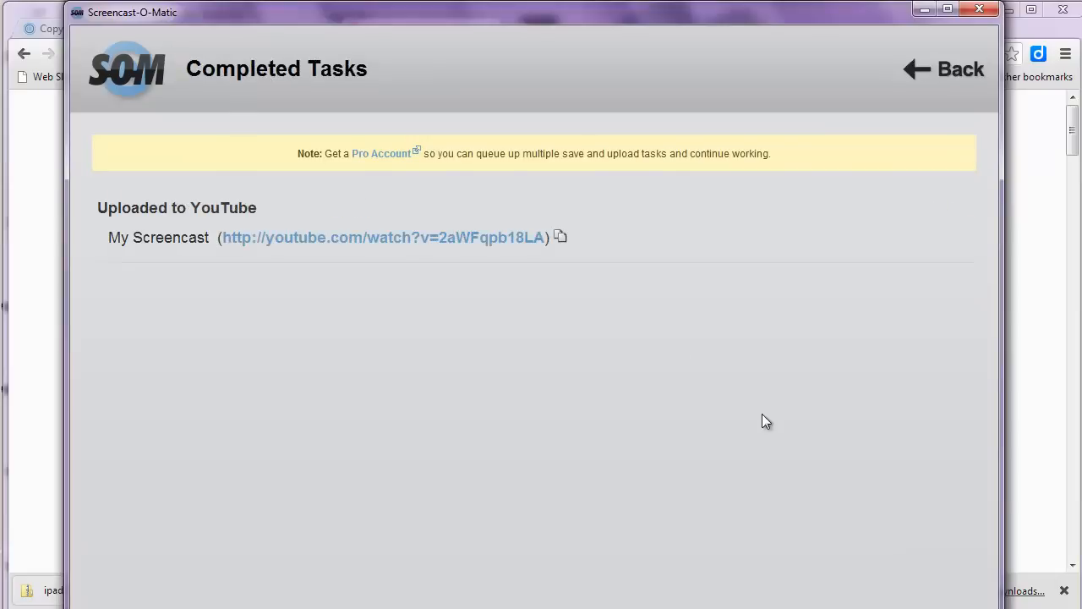
mouse_move(345, 246)
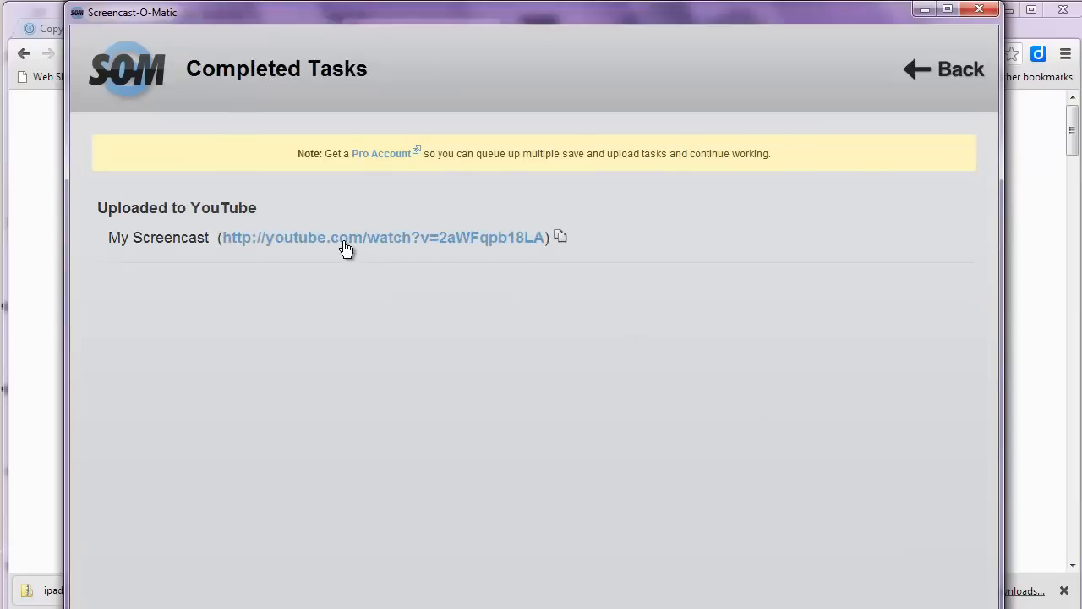
click(382, 237)
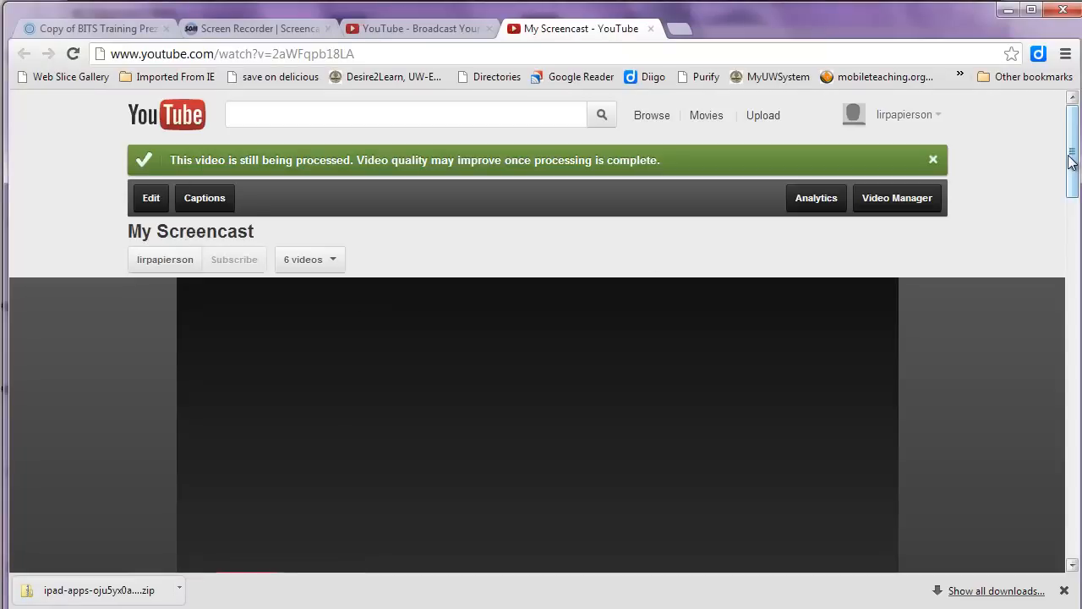
Edit the uploaded video's privacy to Unlisted and save the change.
scroll(down, 3)
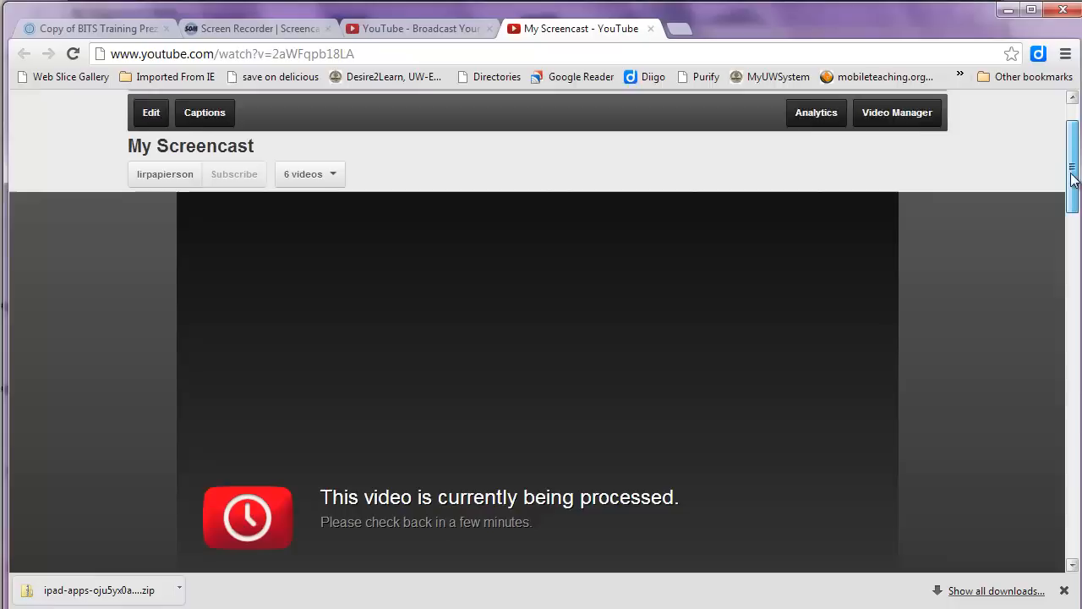
scroll(down, 3)
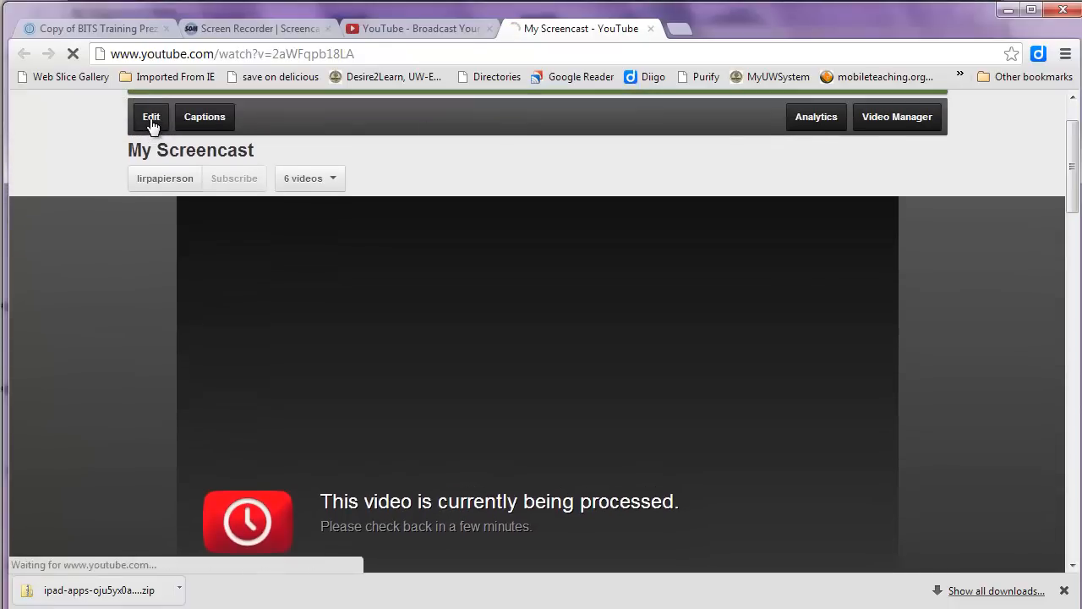
click(151, 117)
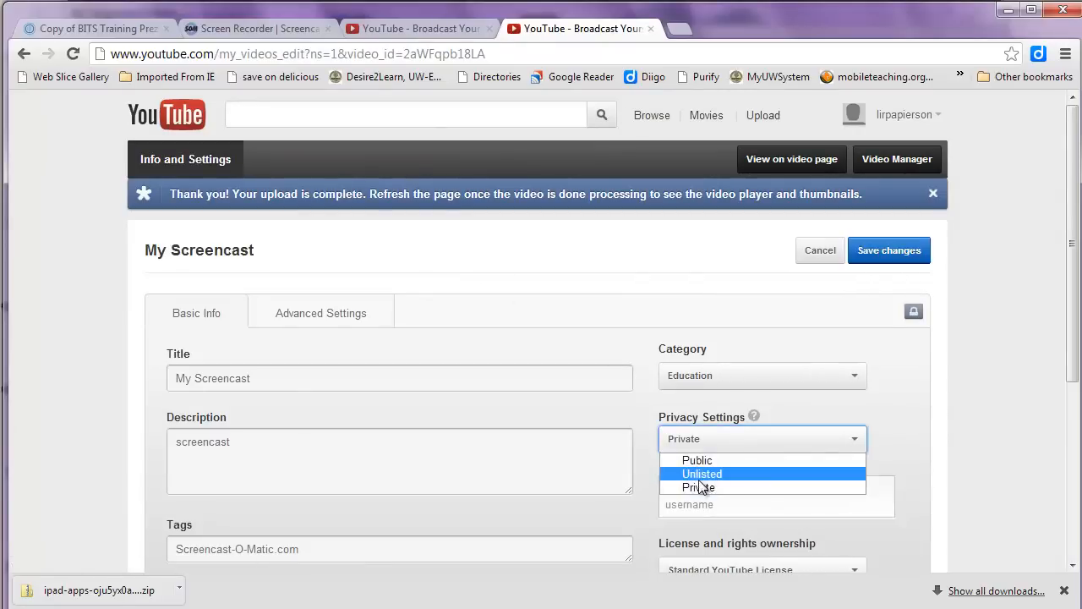
click(702, 473)
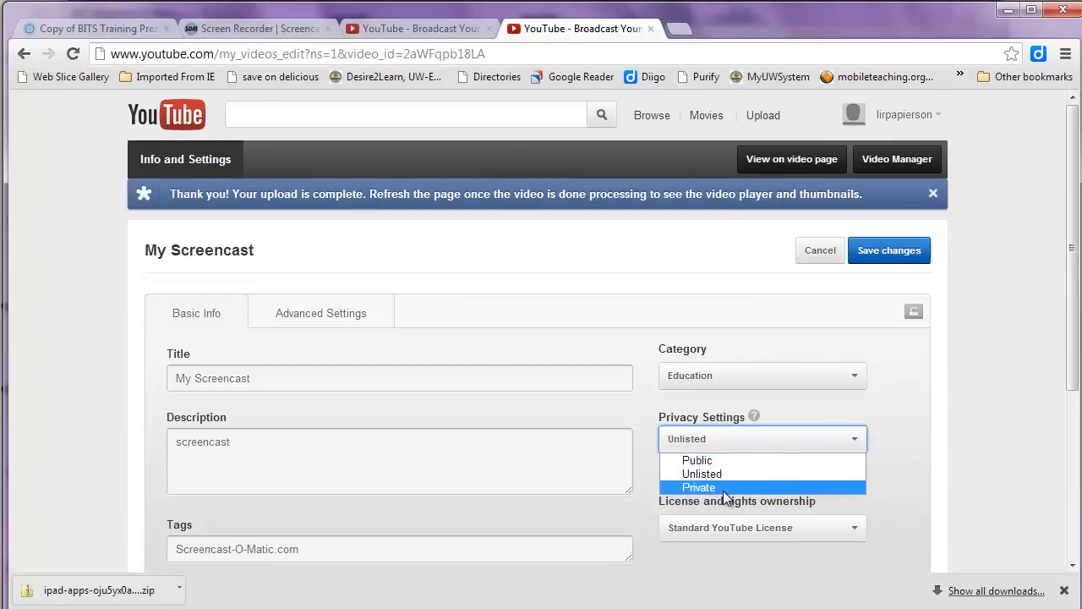
mouse_move(720, 474)
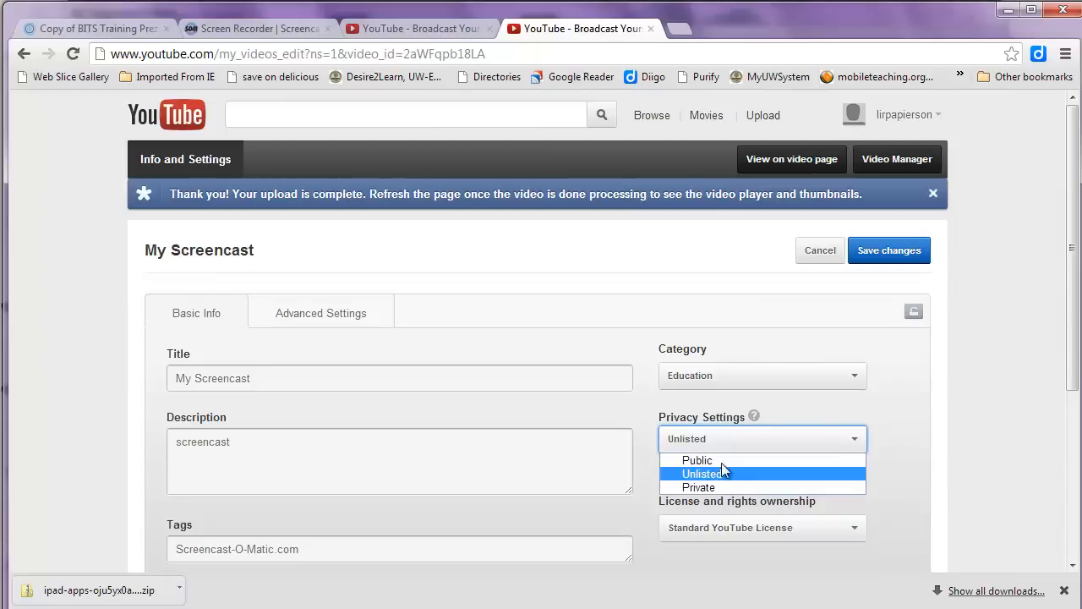
mouse_move(930, 420)
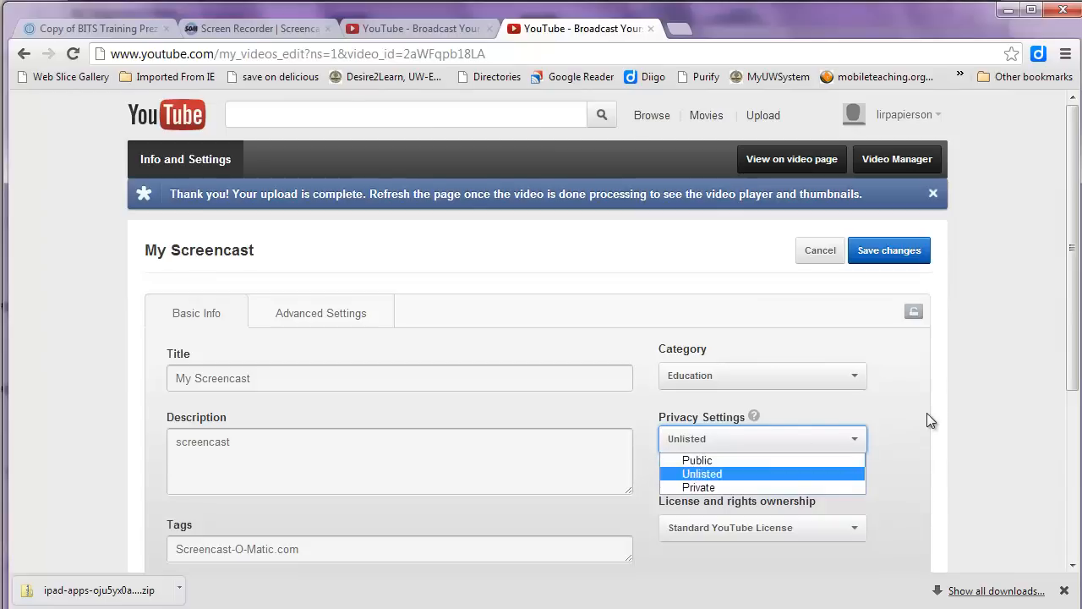
click(702, 473)
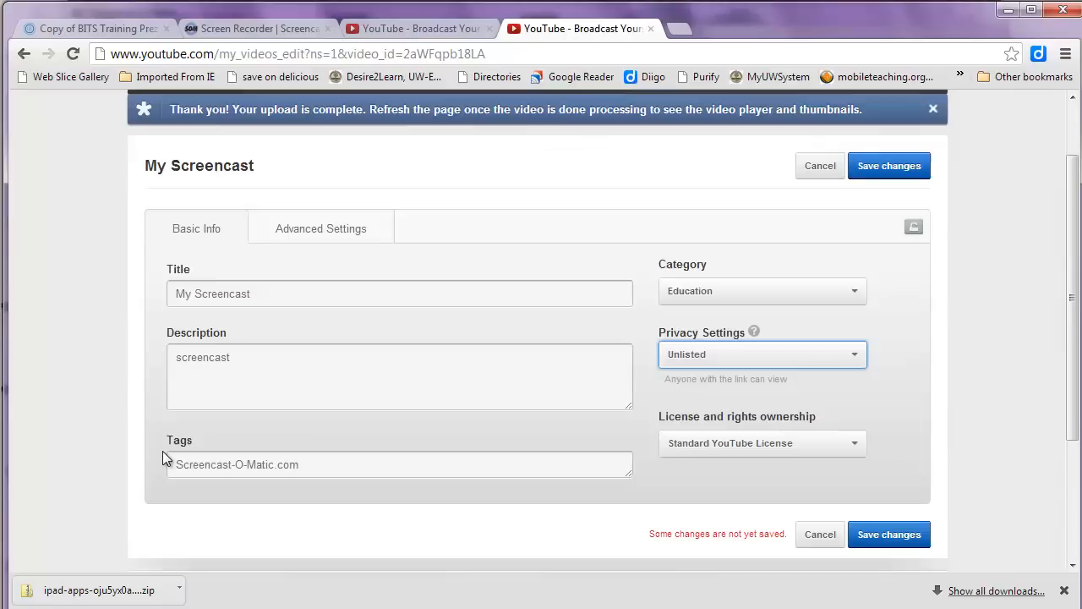
scroll(down, 3)
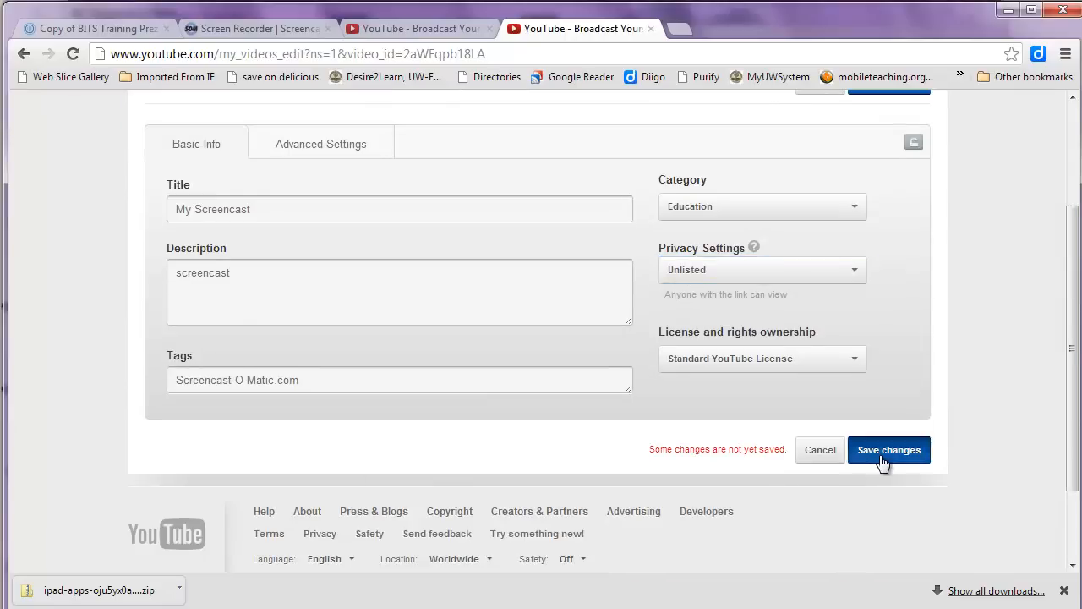
click(889, 450)
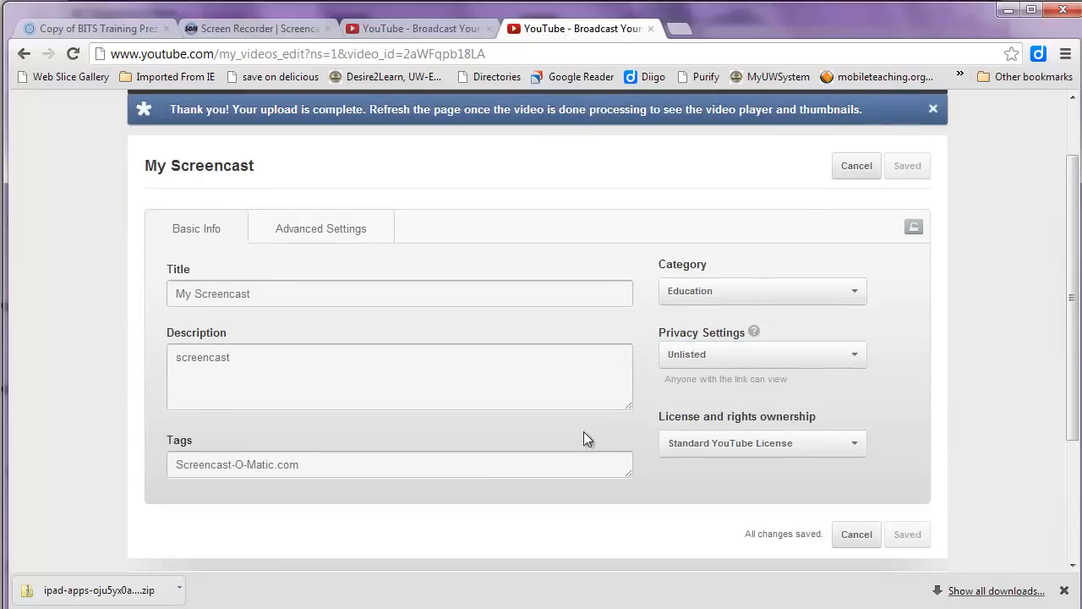
Disable Allow comments in the video's Advanced Settings.
click(320, 229)
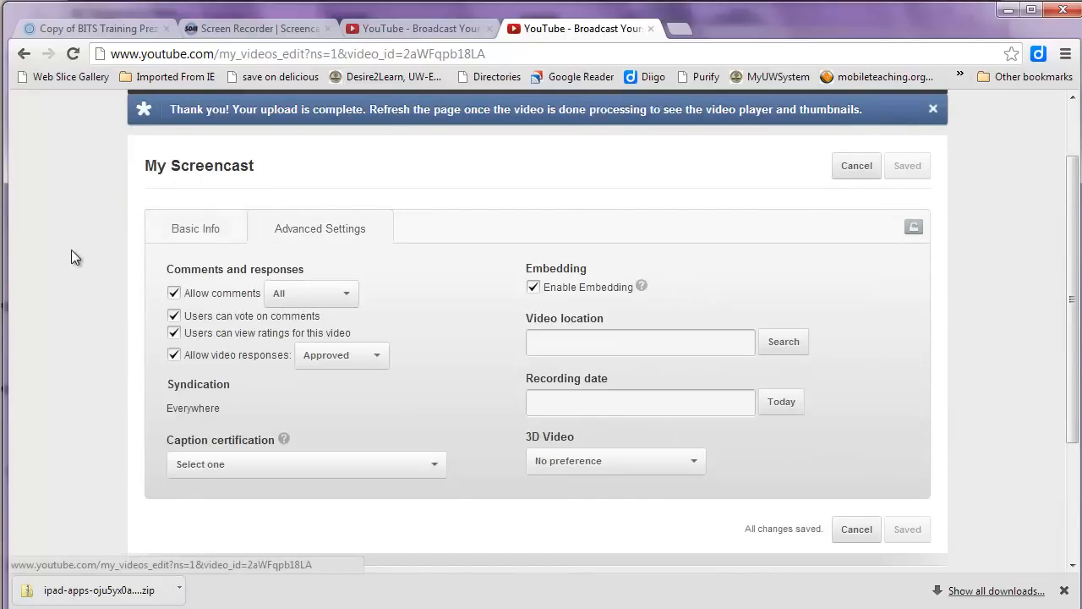
click(174, 292)
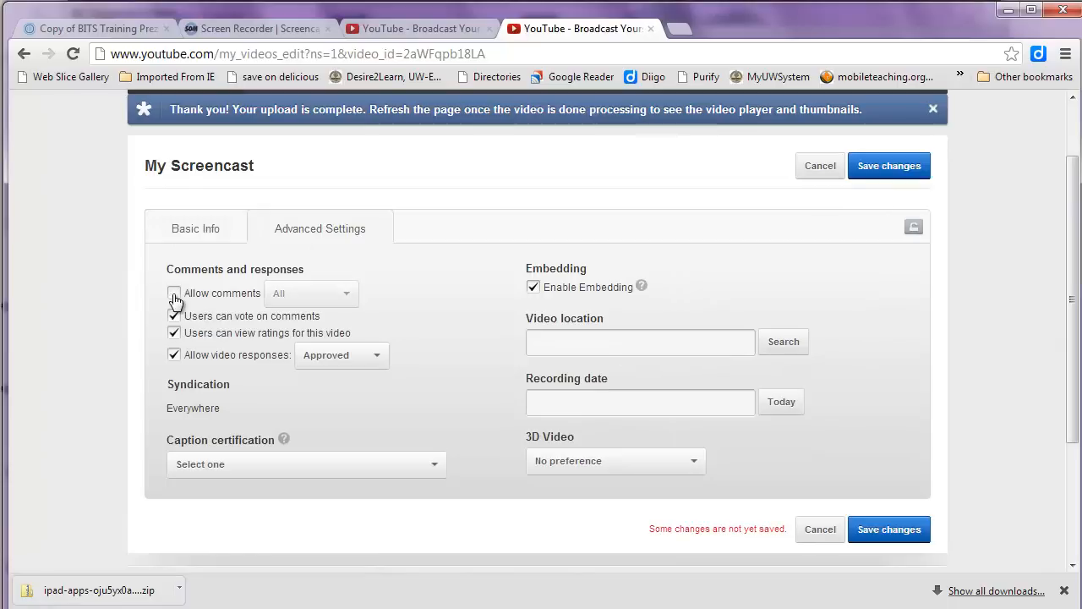